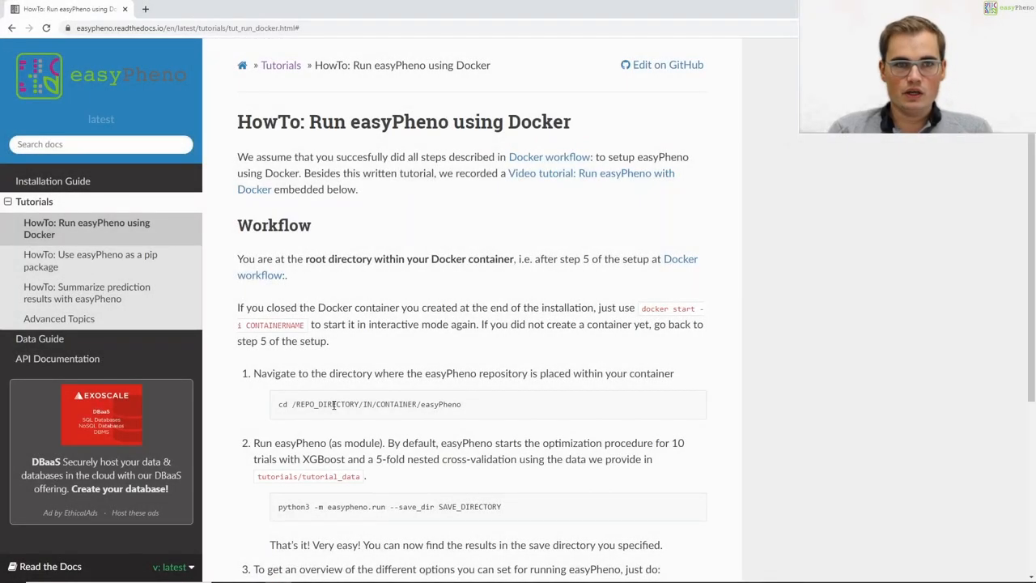
mouse_move(288, 227)
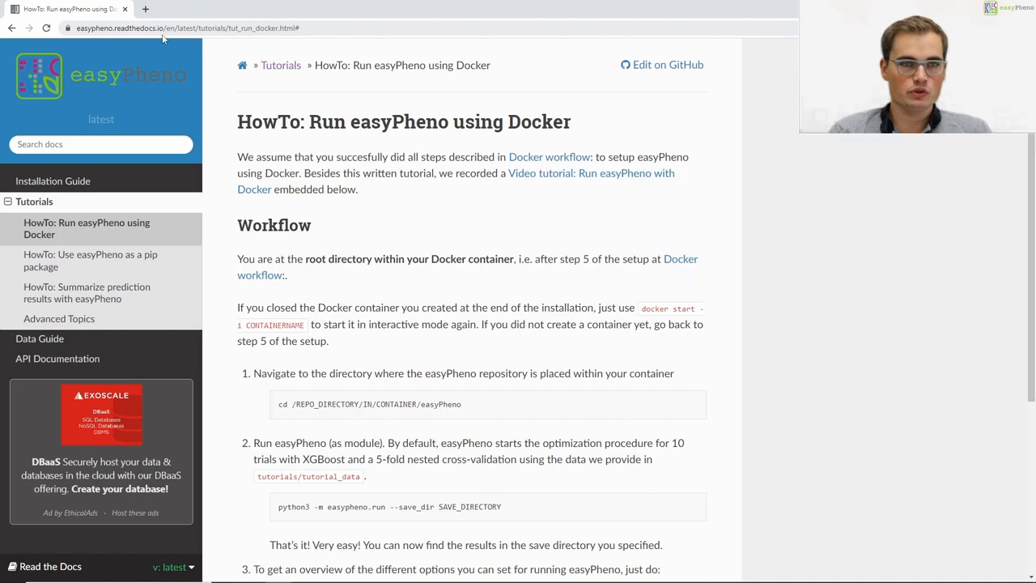
mouse_move(298, 147)
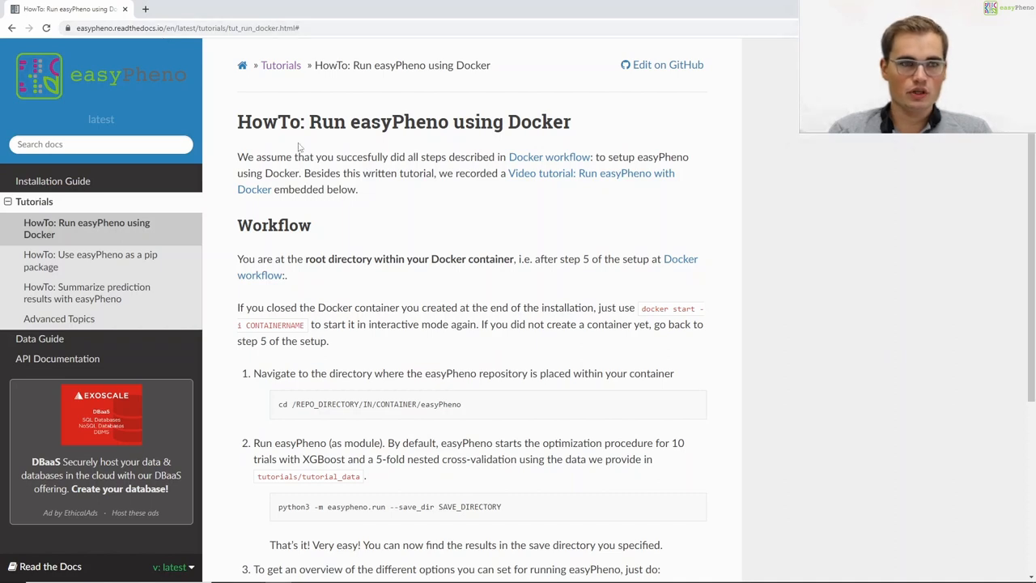
mouse_move(440, 138)
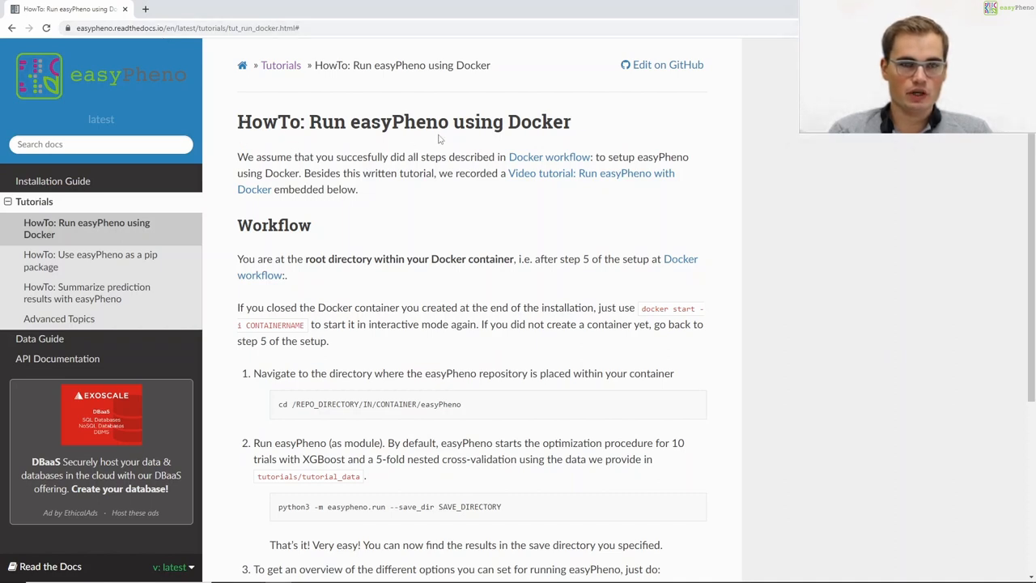
mouse_move(520, 130)
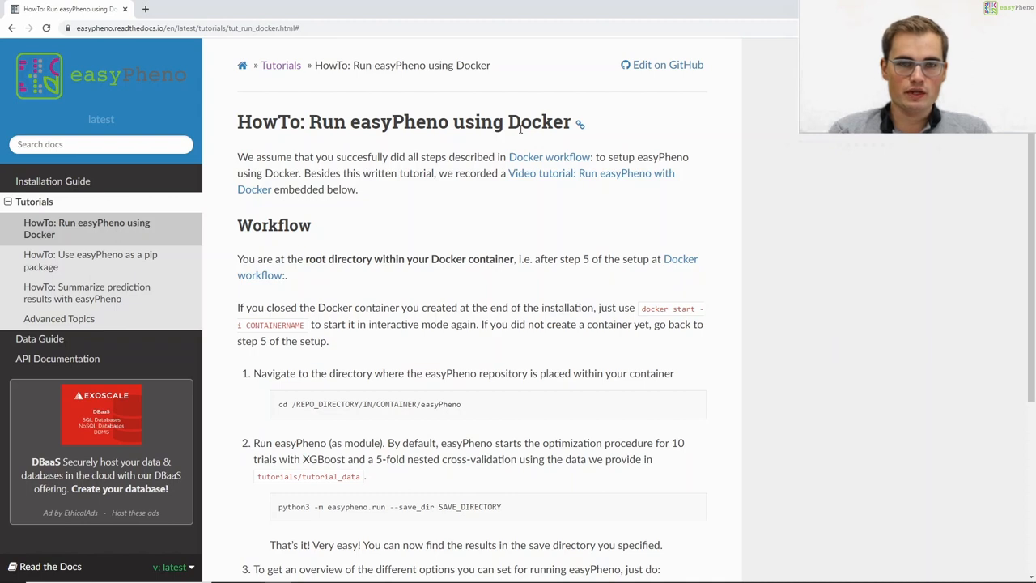
mouse_move(444, 174)
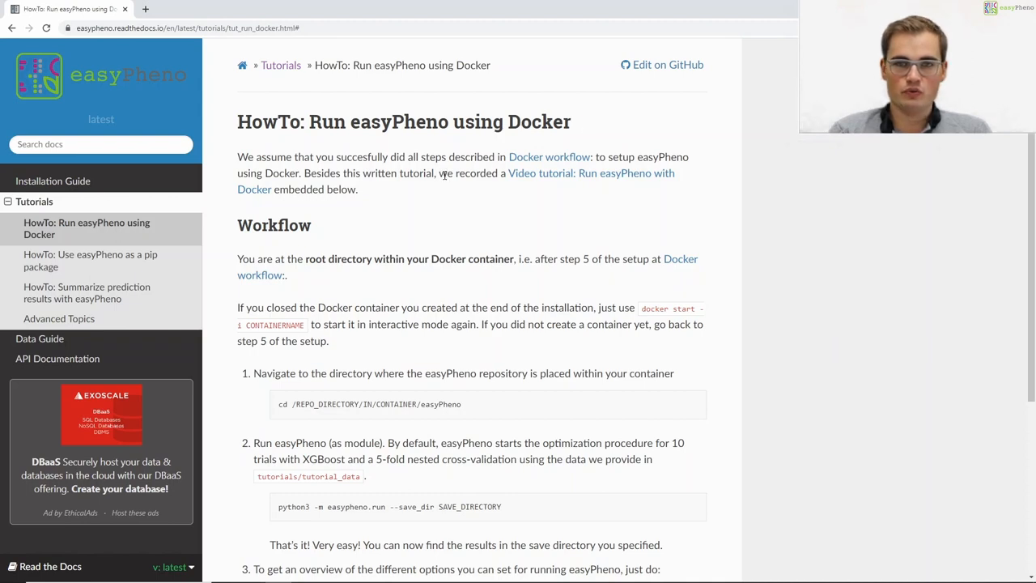
mouse_move(407, 193)
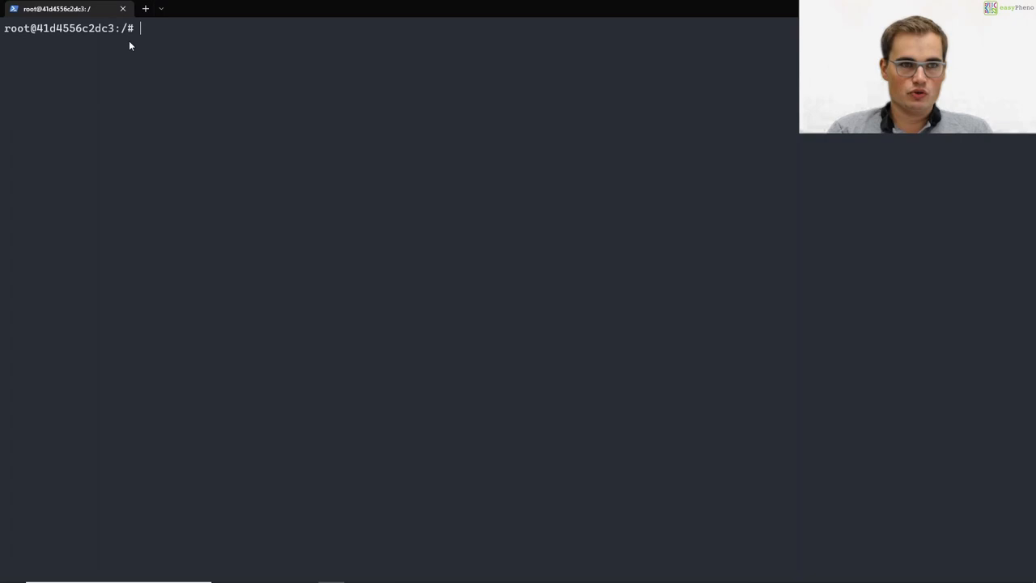
mouse_move(12, 43)
text(ls)
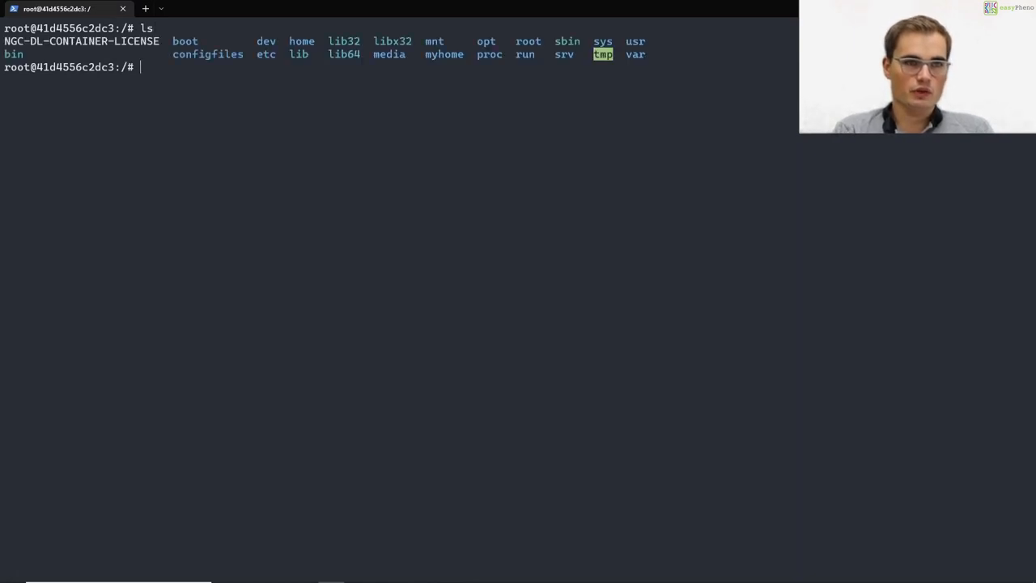
- Navigate from myhome into easyPheno/docs/source/tutorials/tutorial_data, which lists x_matrix.csv and y_matrix.csv
text(cd myhome)
text(ls)
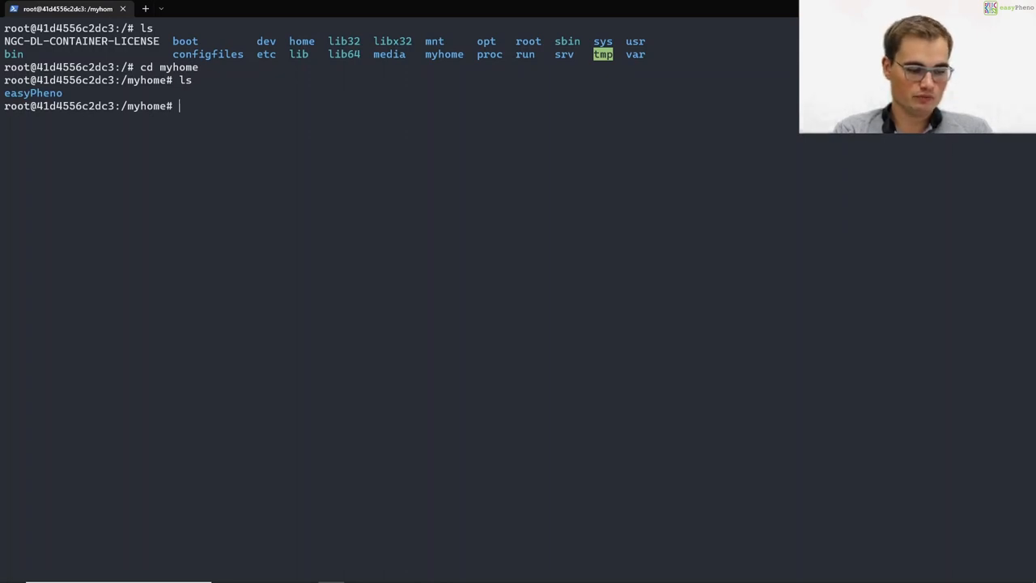
text(cd easyPheno/)
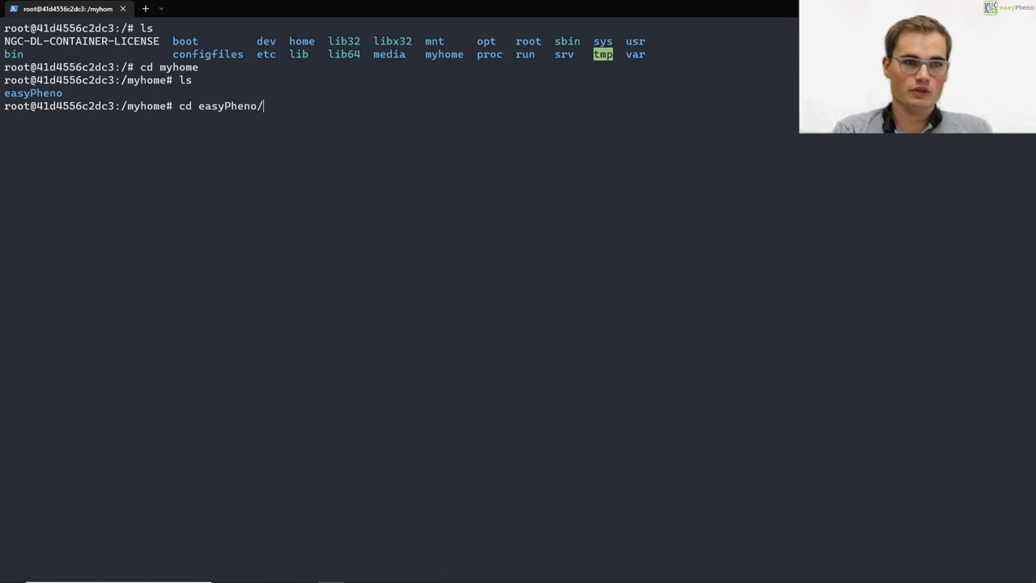
key(Return)
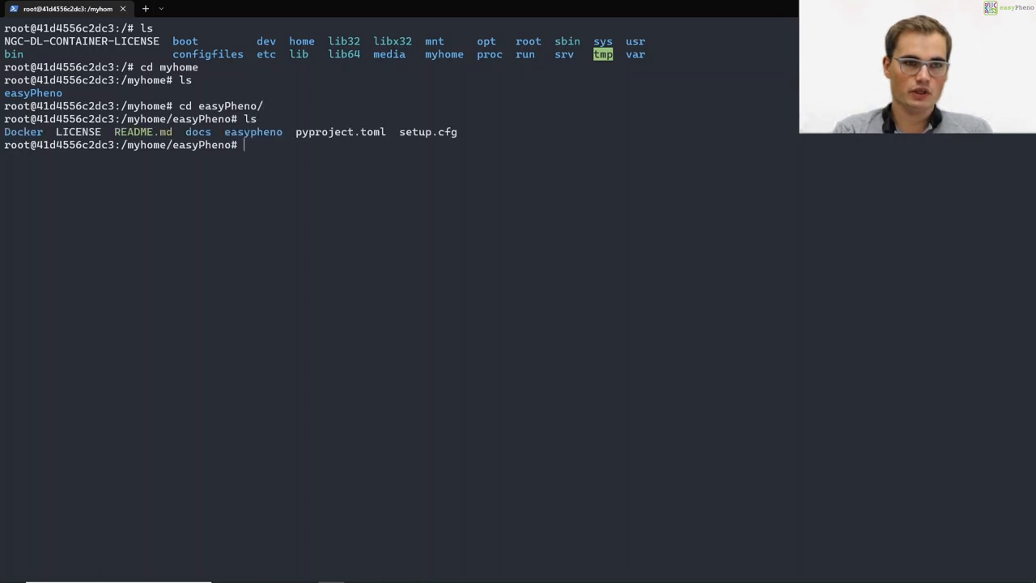
text(cd docs/source/tutorials)
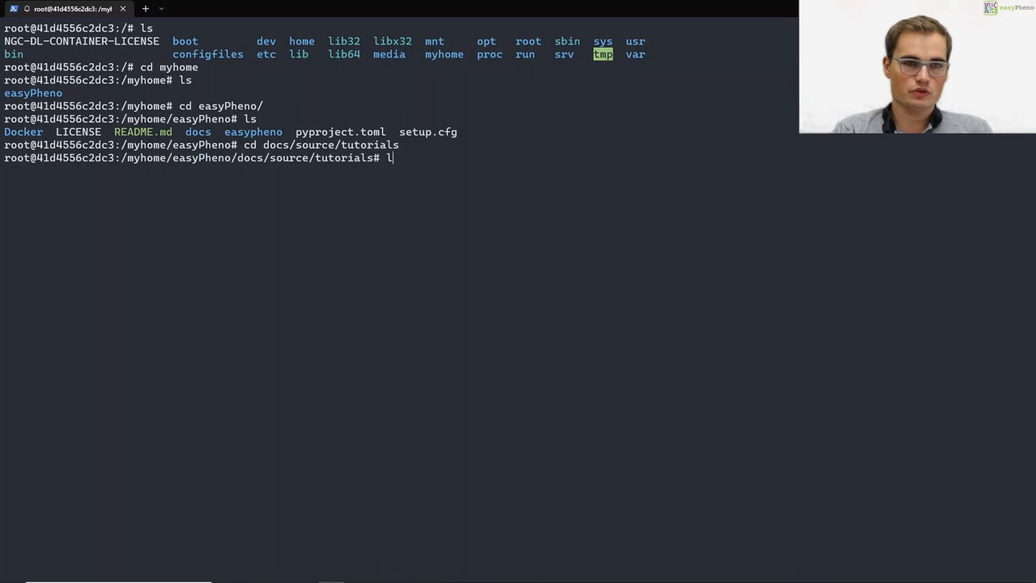
key(Return)
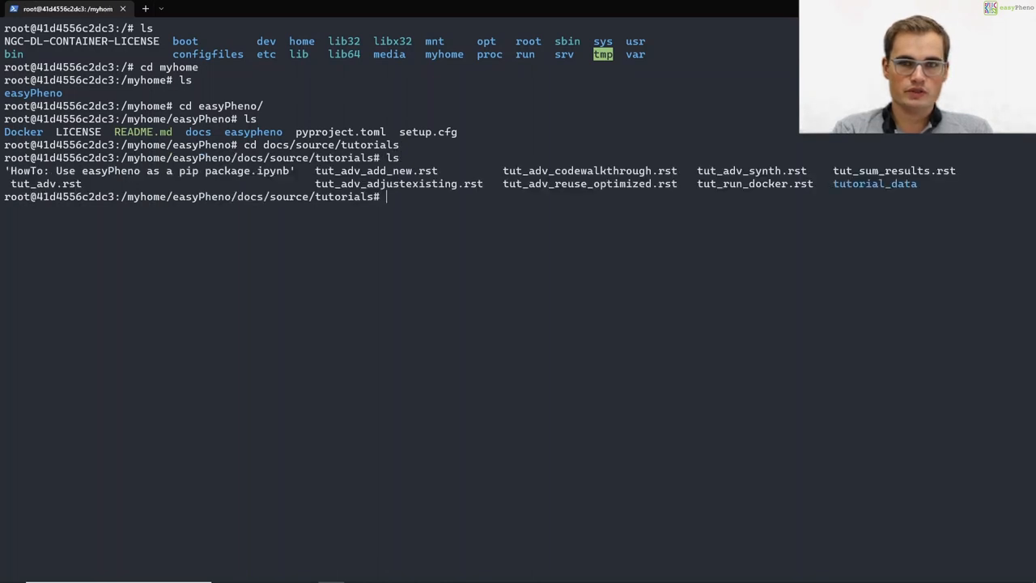
text(cd tutorial_data/)
text(ls)
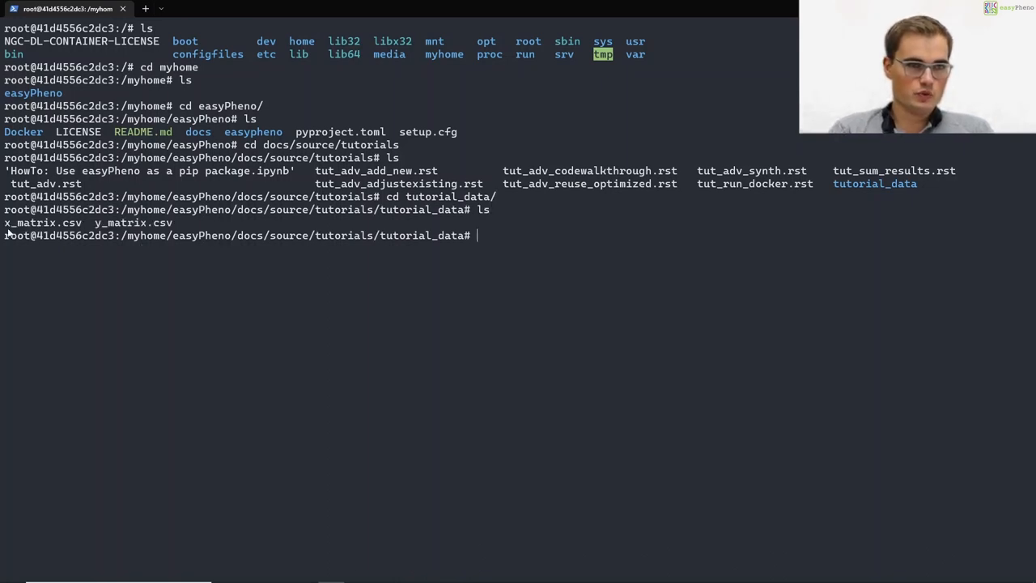
mouse_move(24, 235)
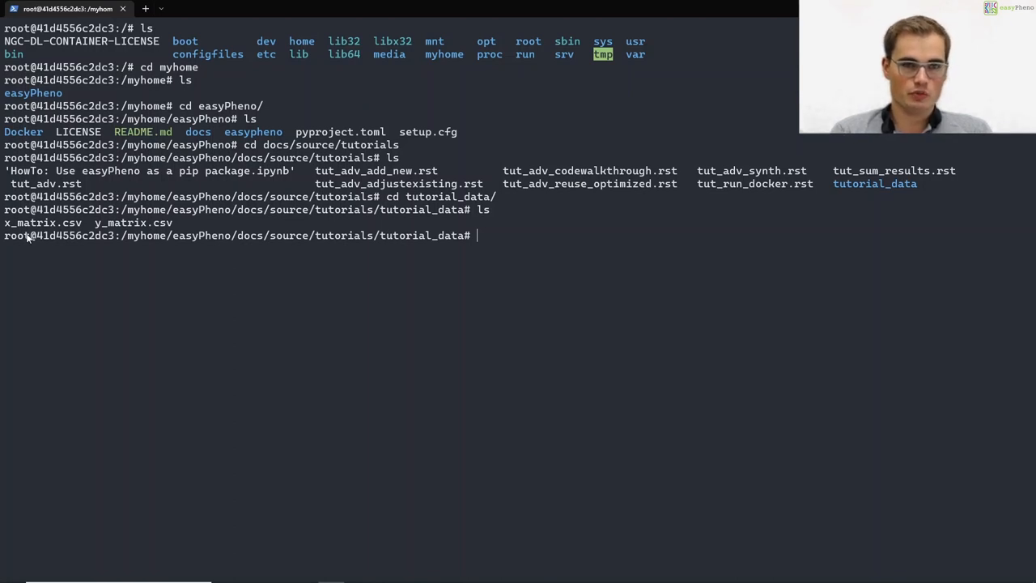
mouse_move(477, 249)
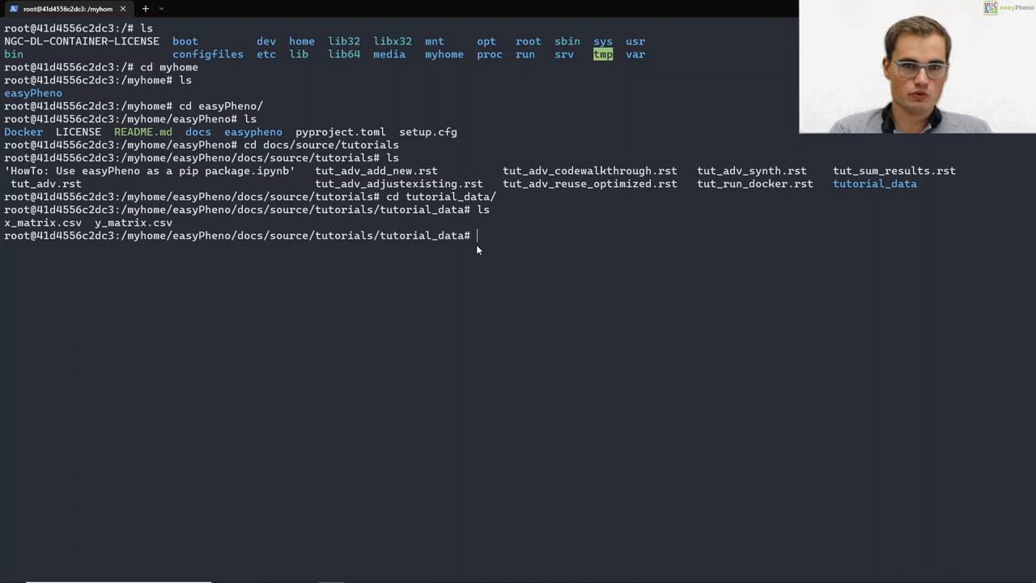
- Climb back up with cd .. to /myhome/easyPheno and list Docker, docs and easypheno
text(cd)
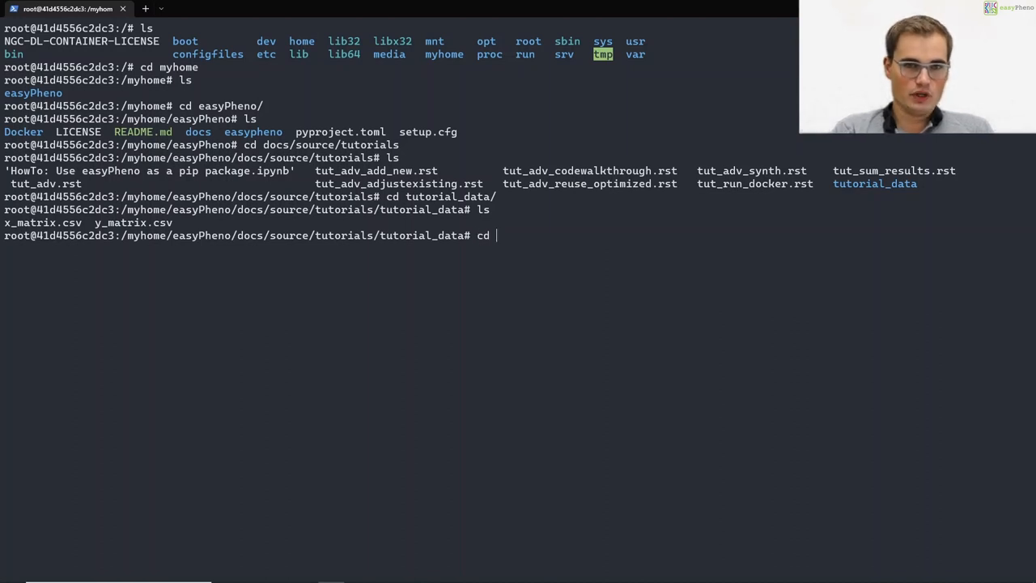
text(cd ..)
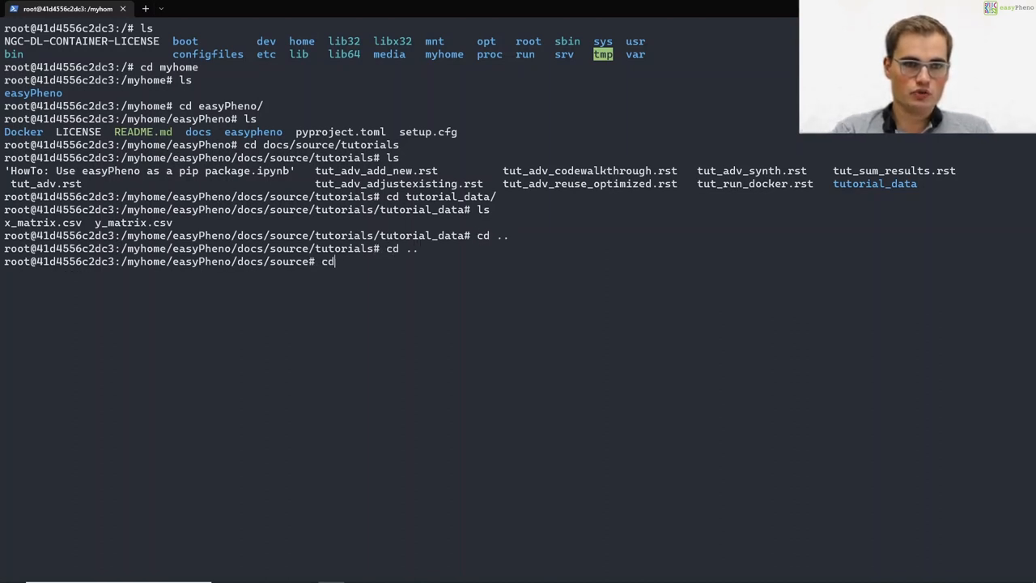
key(Return)
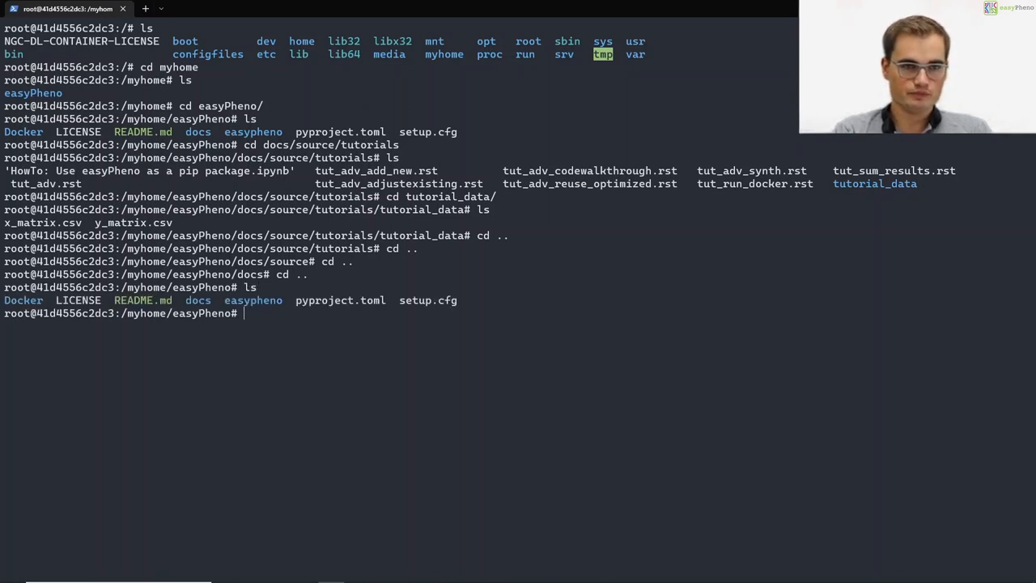
mouse_move(343, 359)
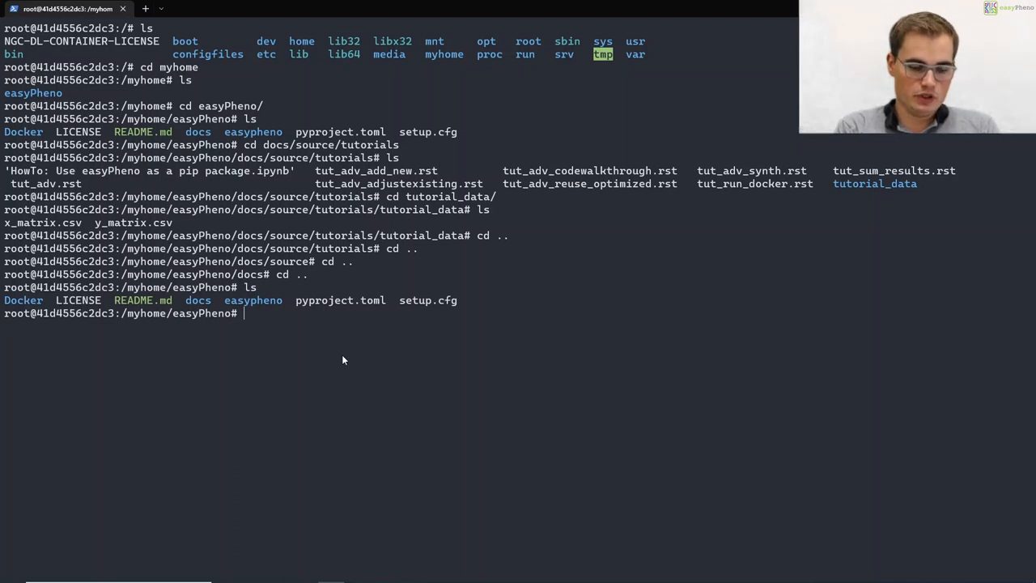
- Launch python3 -m easypheno.run with --save_dir /myhome from the repository root
text(python3)
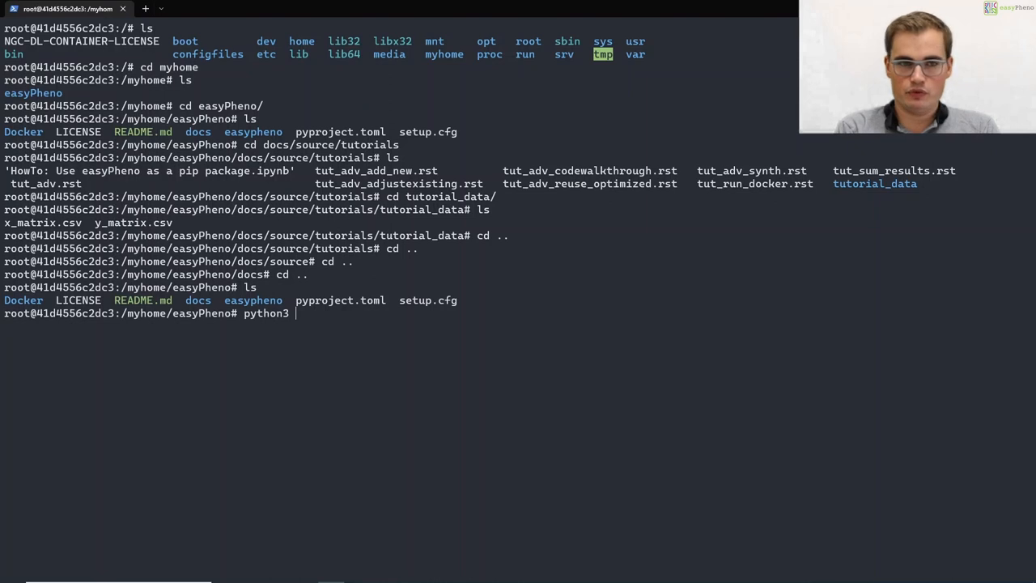
text(-m)
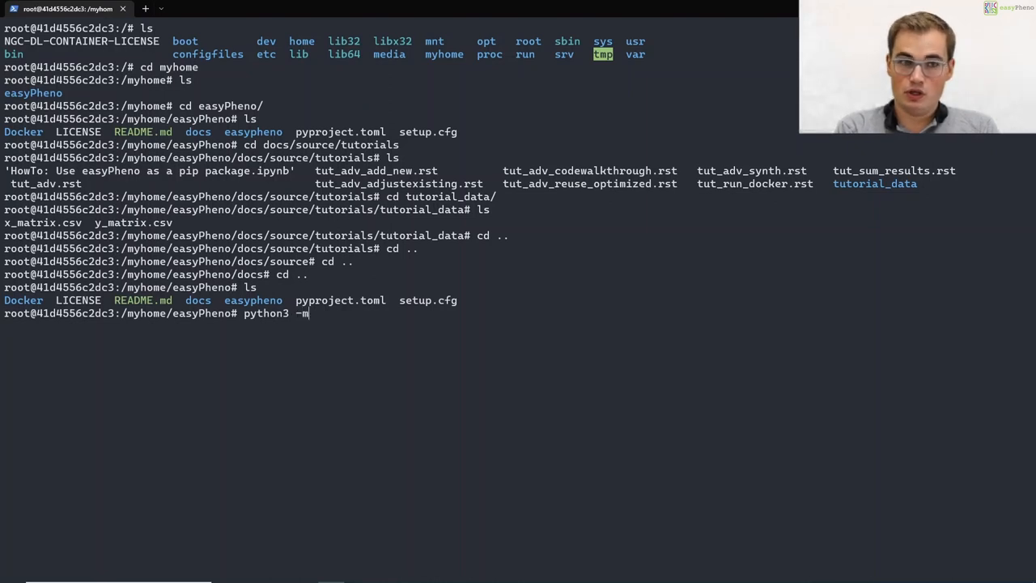
text(easypheno)
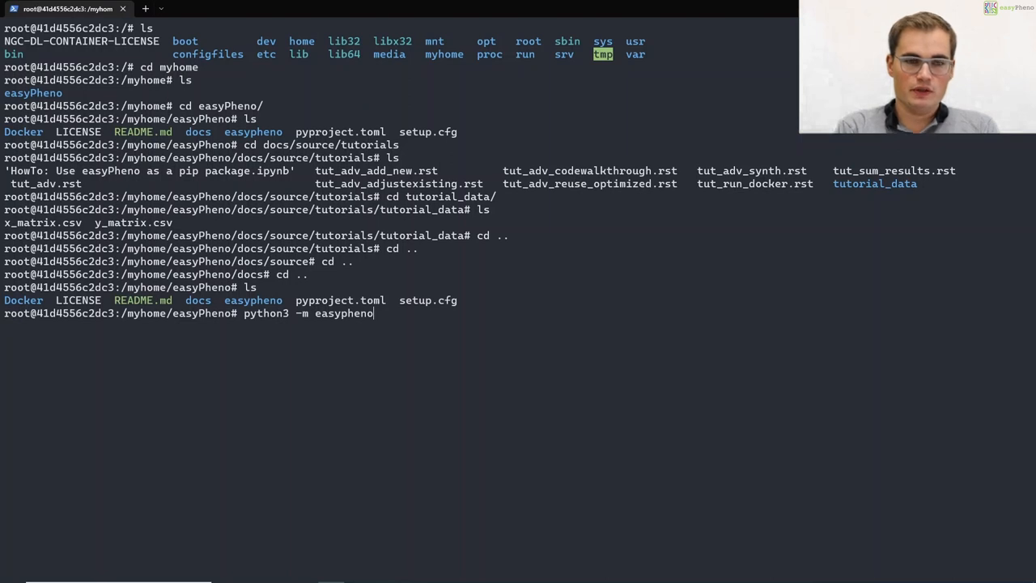
text(.ru)
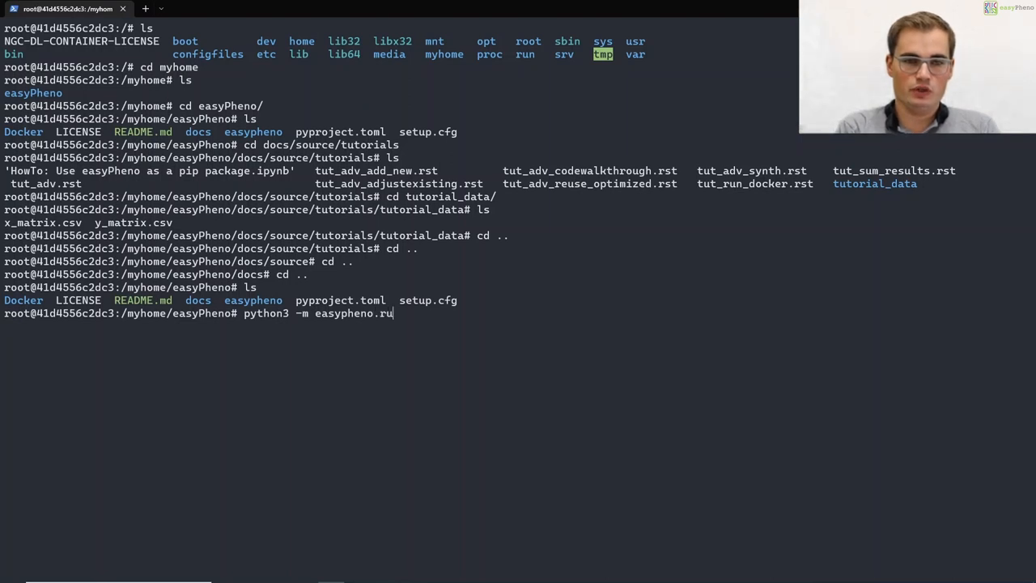
text(n)
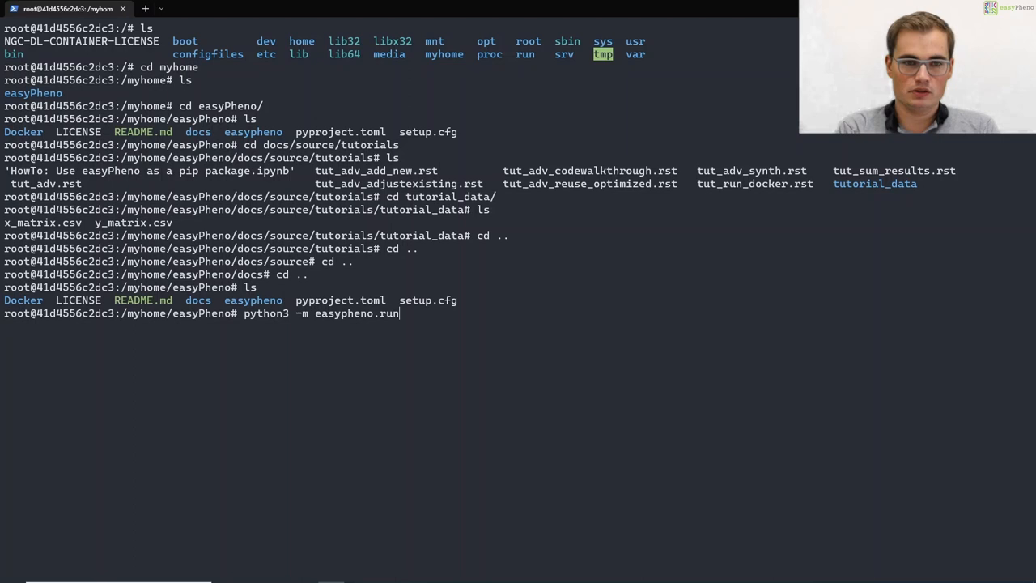
text(--save_dir)
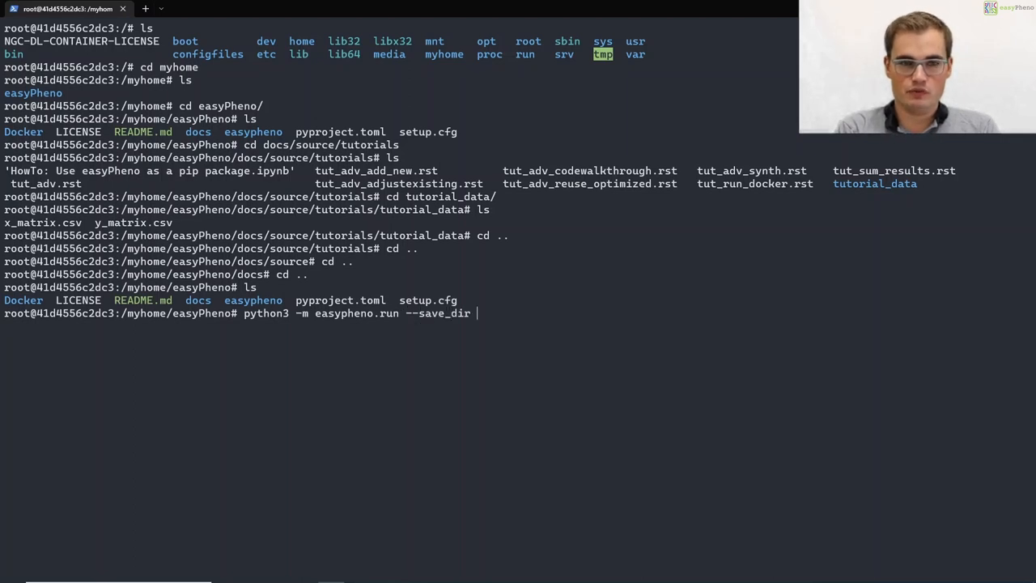
text(/myh)
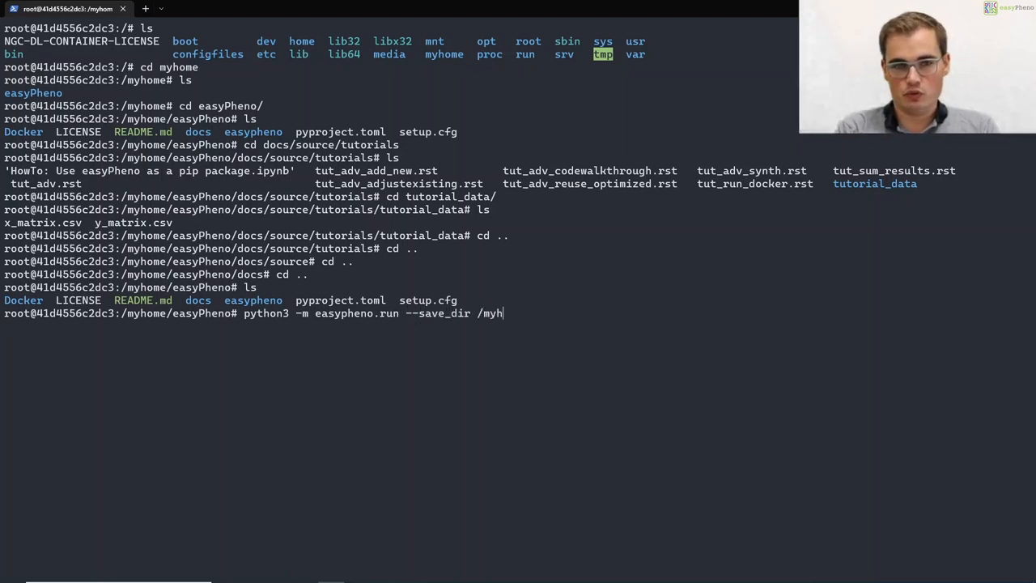
text(ome)
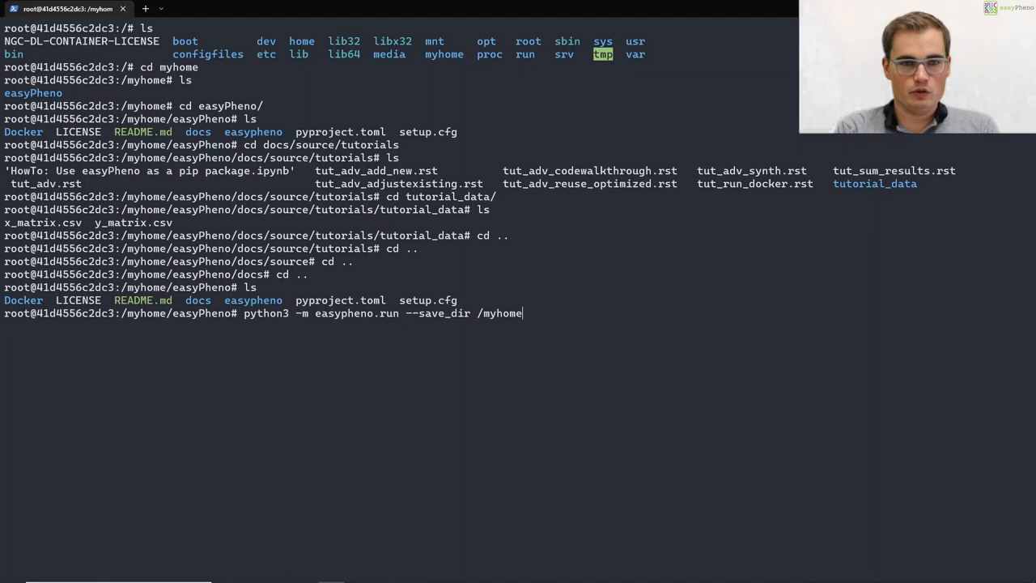
key(Return)
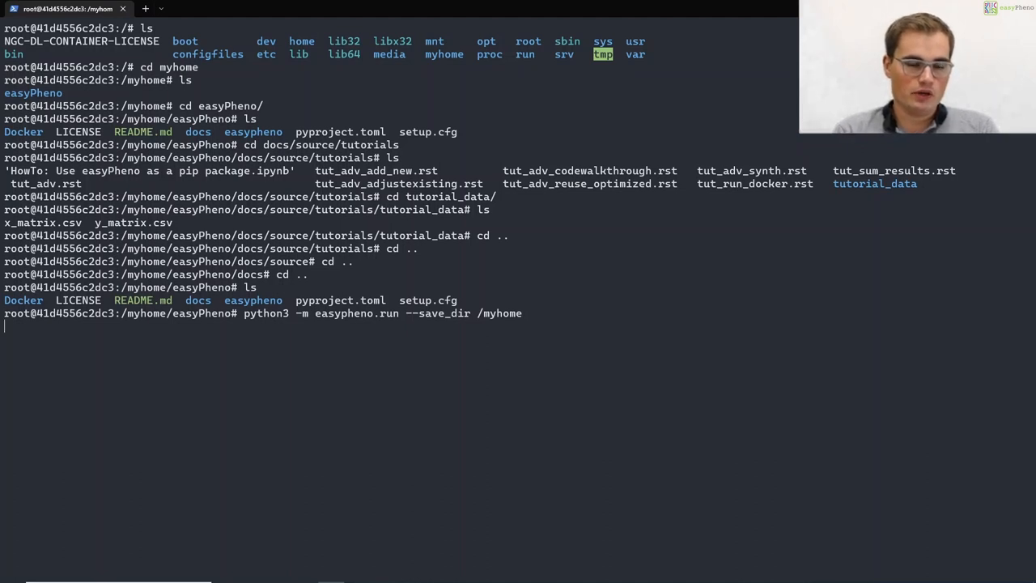
- Review the printed configuration: xgboost, 10 Optuna trials, nested-cv 5-5, regression
key(Return)
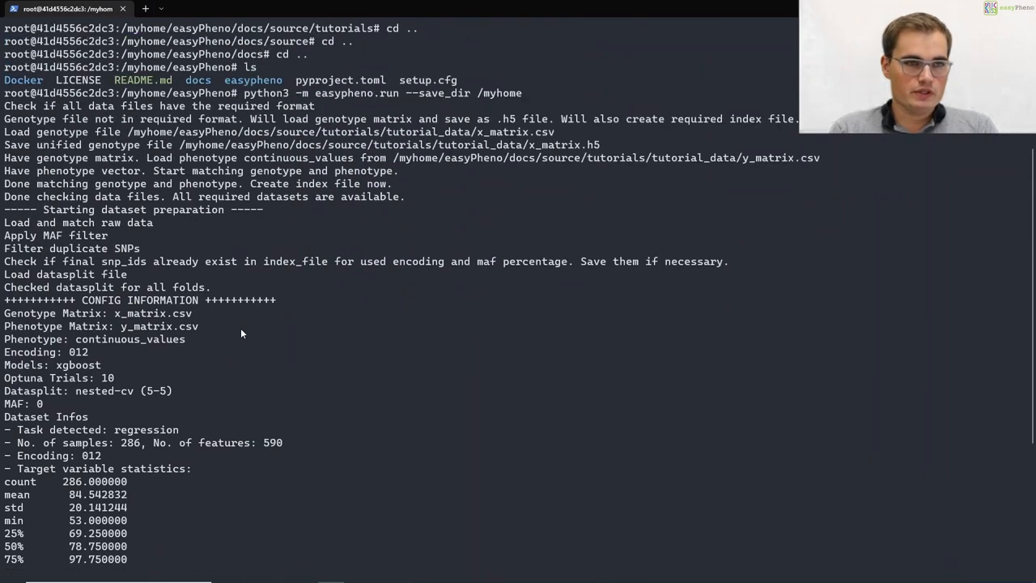
scroll(down, 3)
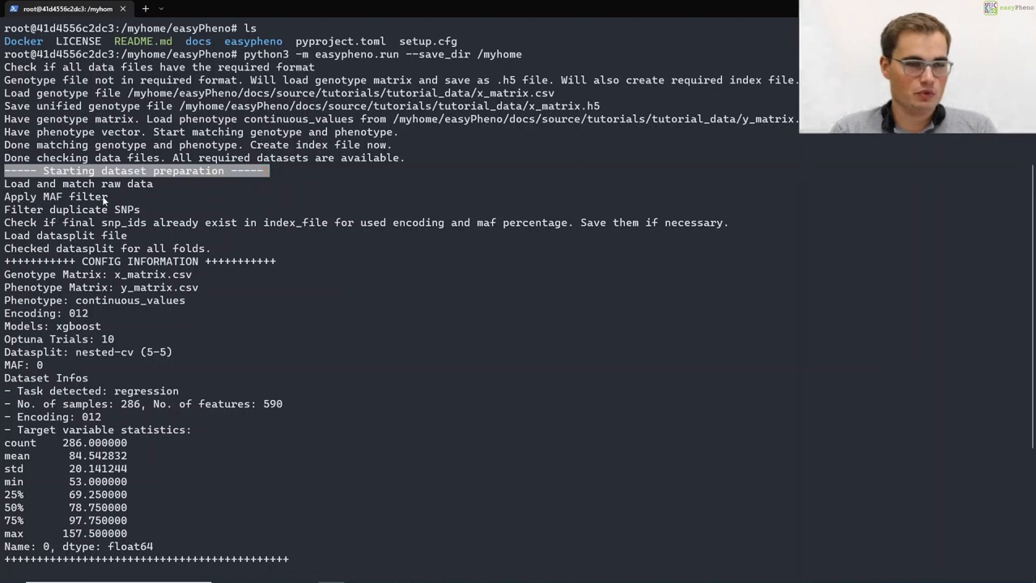
mouse_move(95, 271)
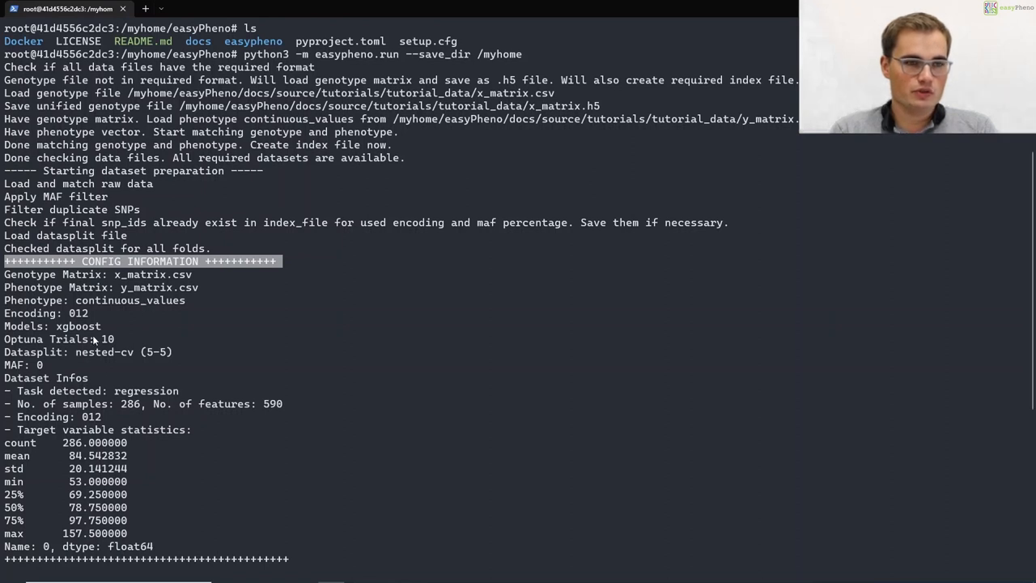
mouse_move(72, 352)
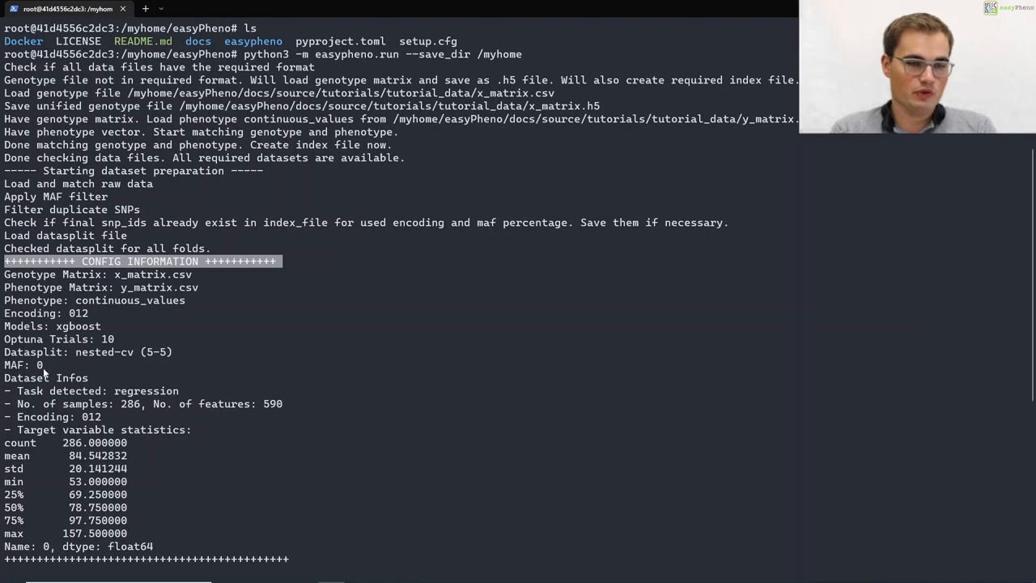
mouse_move(114, 389)
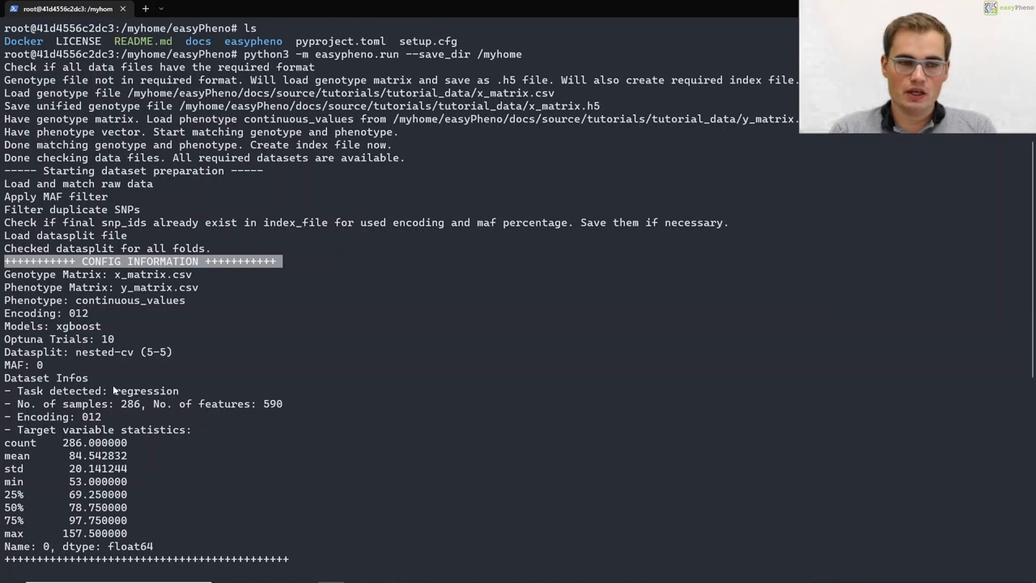
- Follow the xgboost Optuna log as trials 0 and 1 finish for outer fold 0
scroll(down, 3)
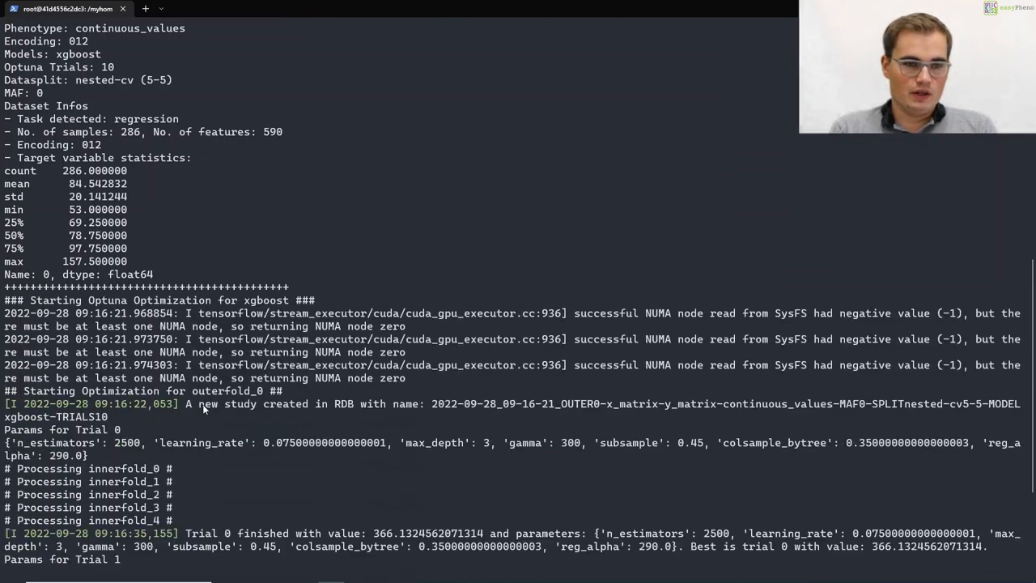
scroll(down, 3)
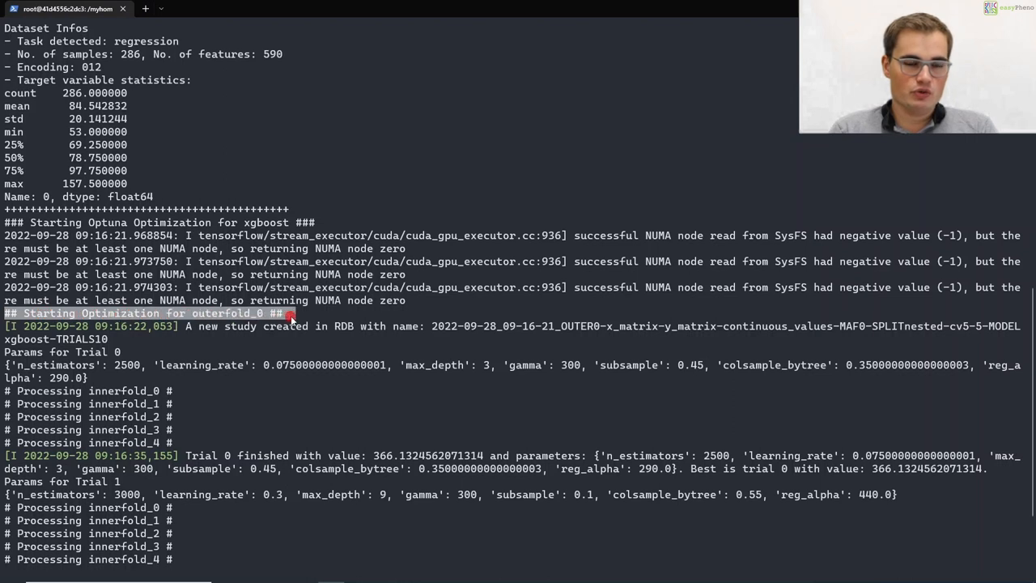
mouse_move(267, 333)
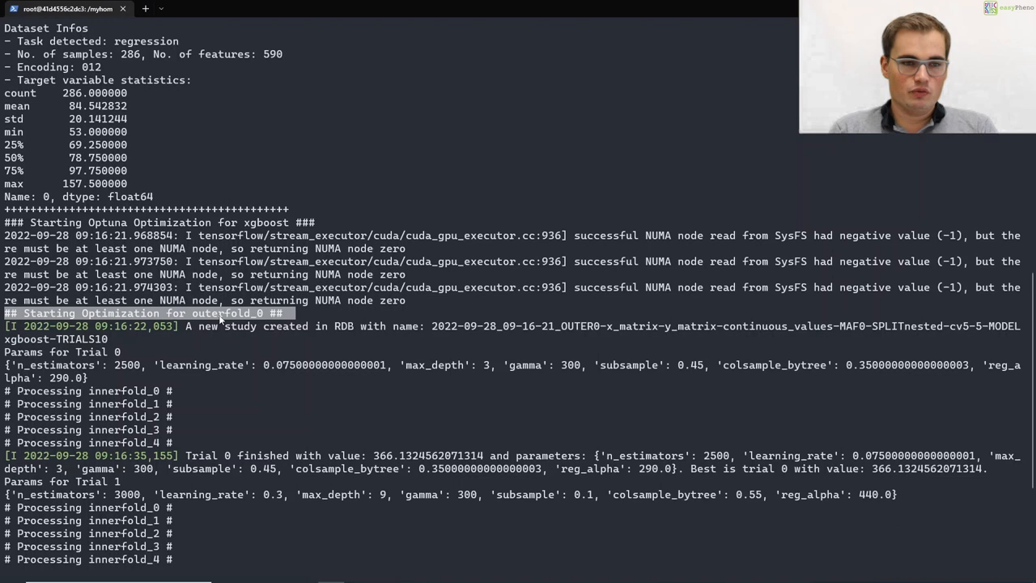
scroll(down, 3)
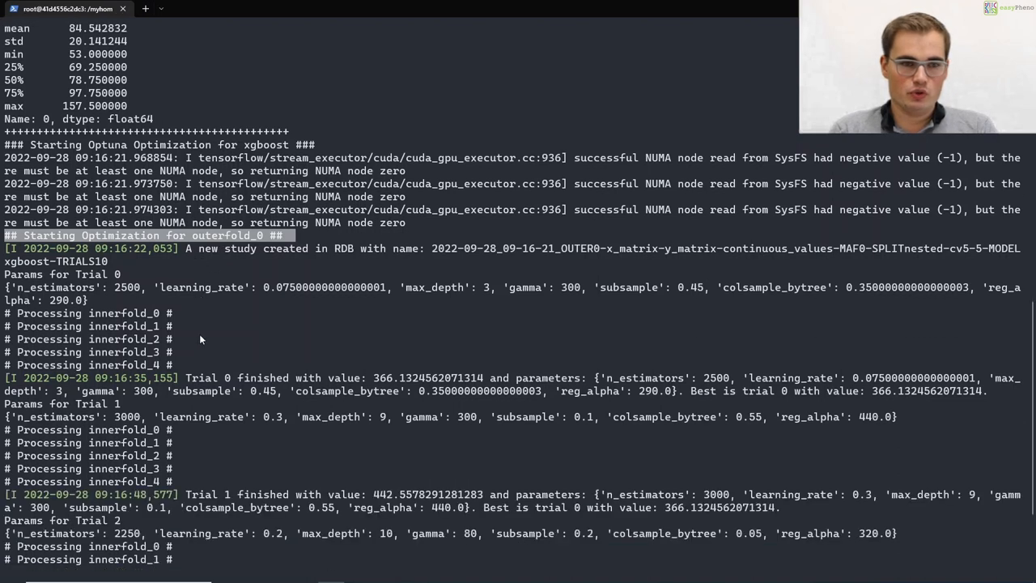
scroll(down, 3)
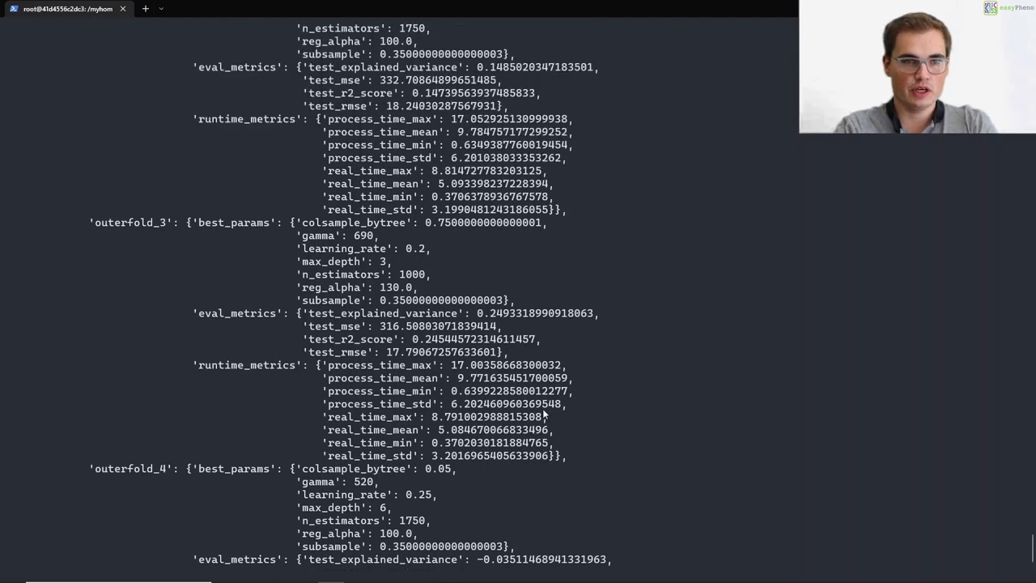
- Scroll the best parameters and test metrics through outerfold_4 until the prompt returns
scroll(up, 3)
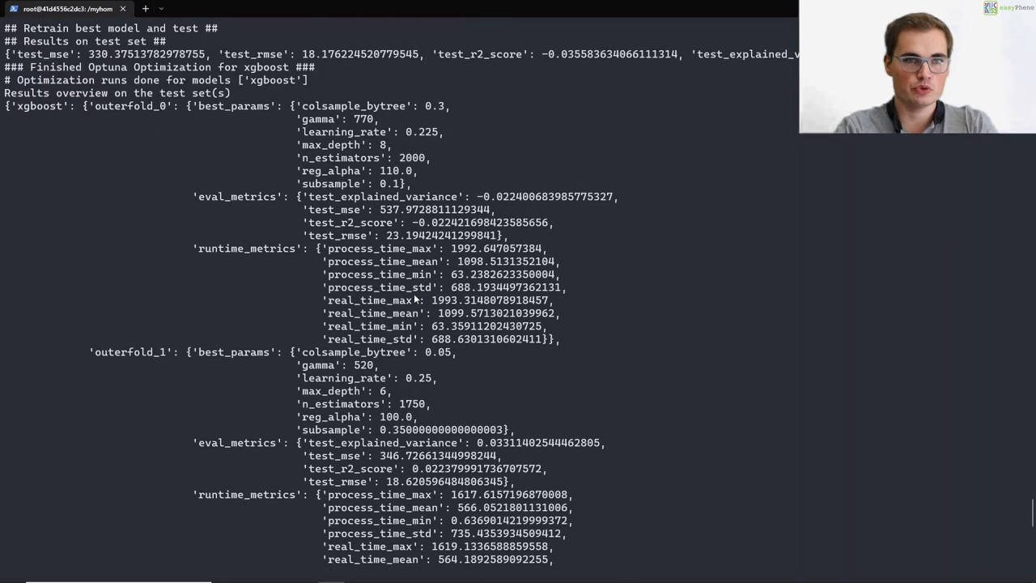
scroll(up, 3)
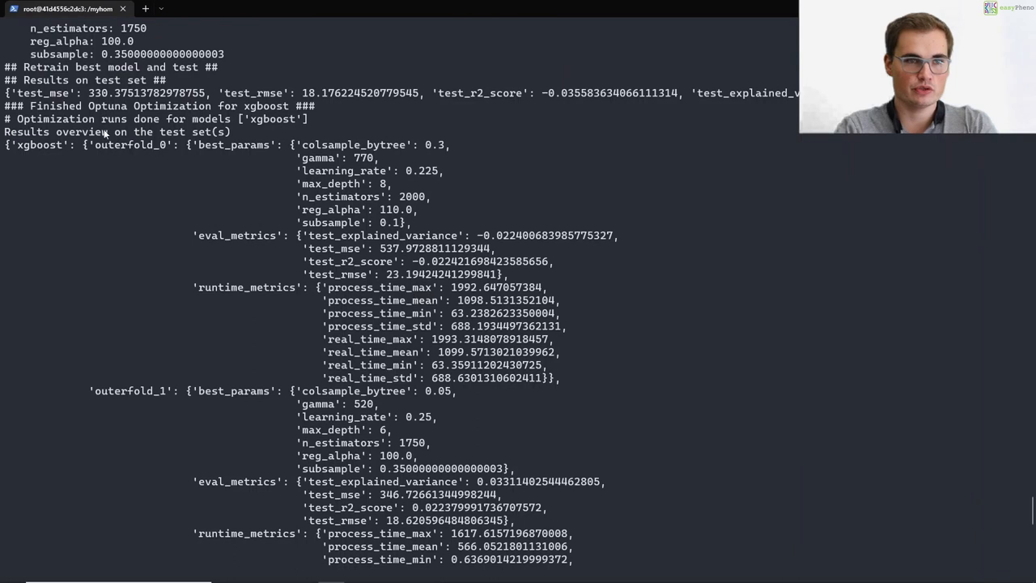
mouse_move(195, 151)
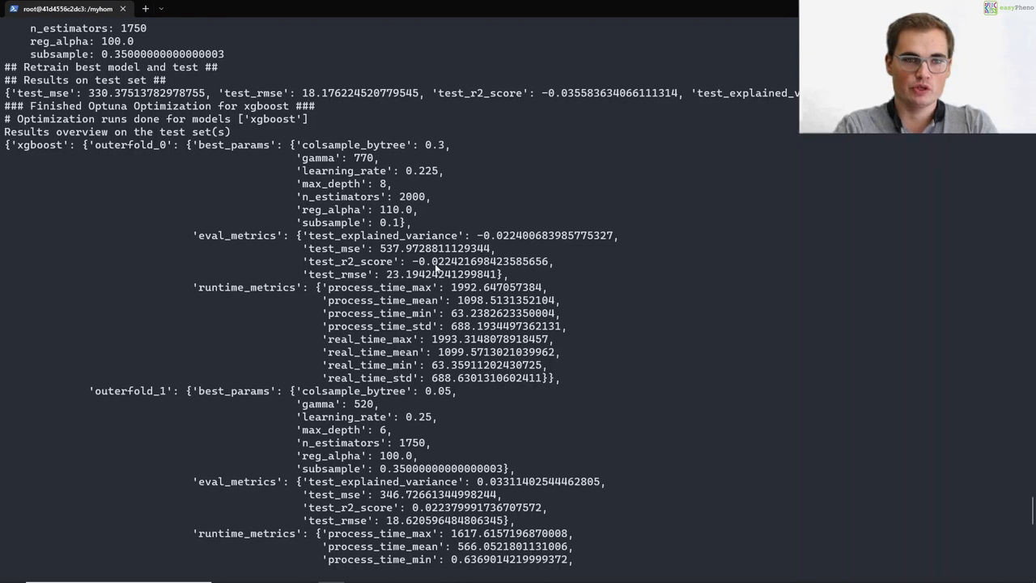
mouse_move(324, 323)
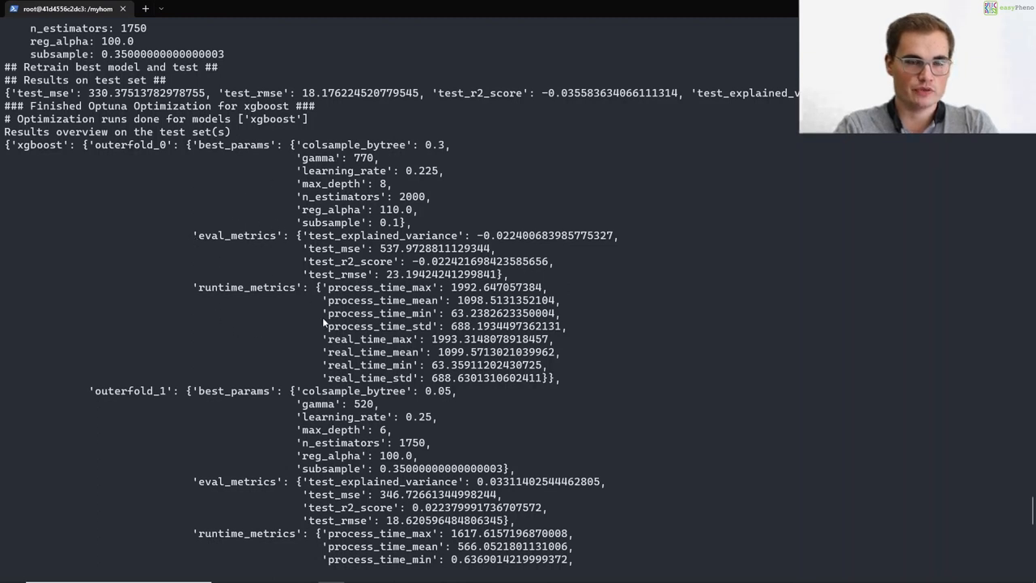
mouse_move(113, 155)
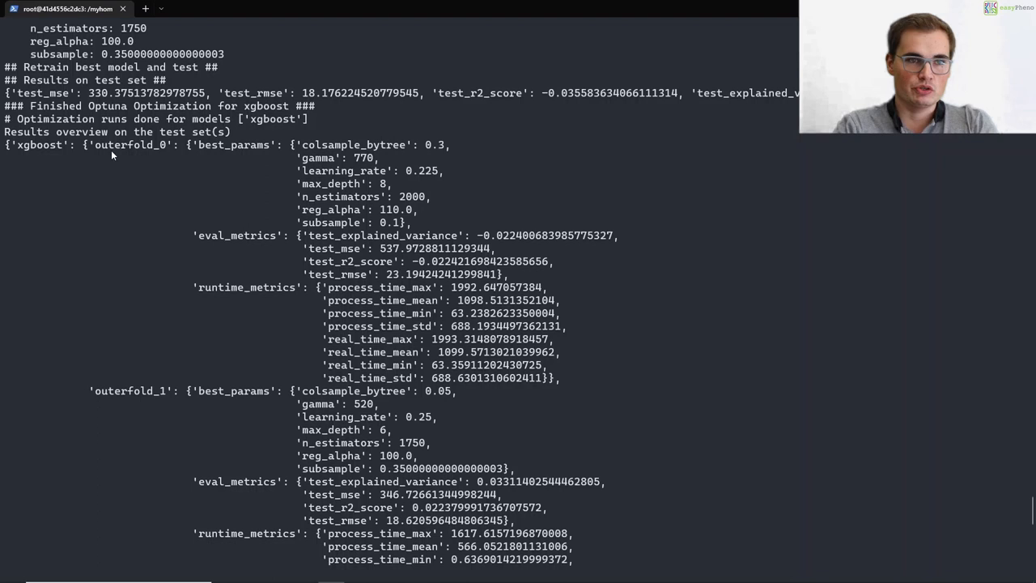
mouse_move(42, 158)
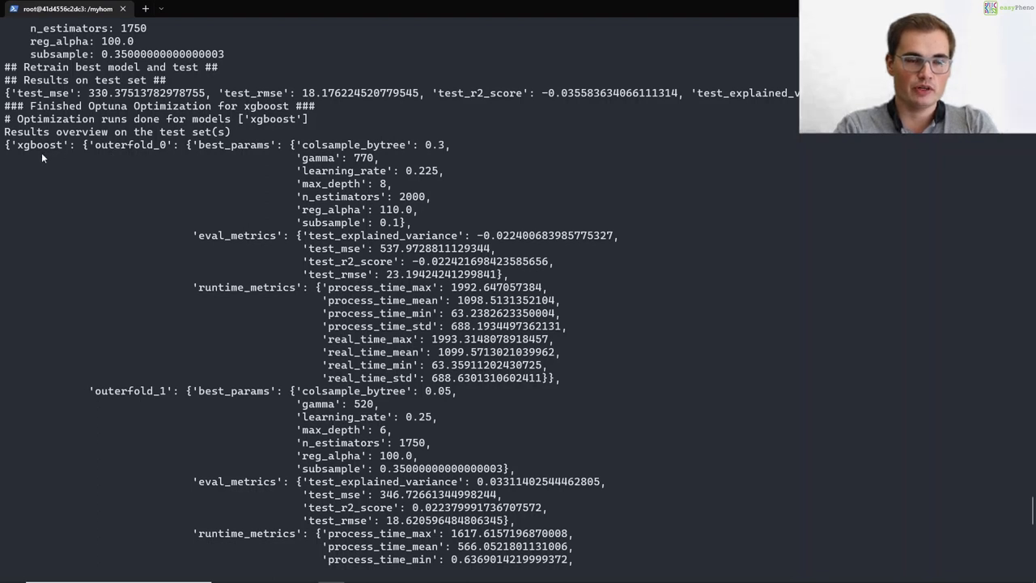
mouse_move(103, 156)
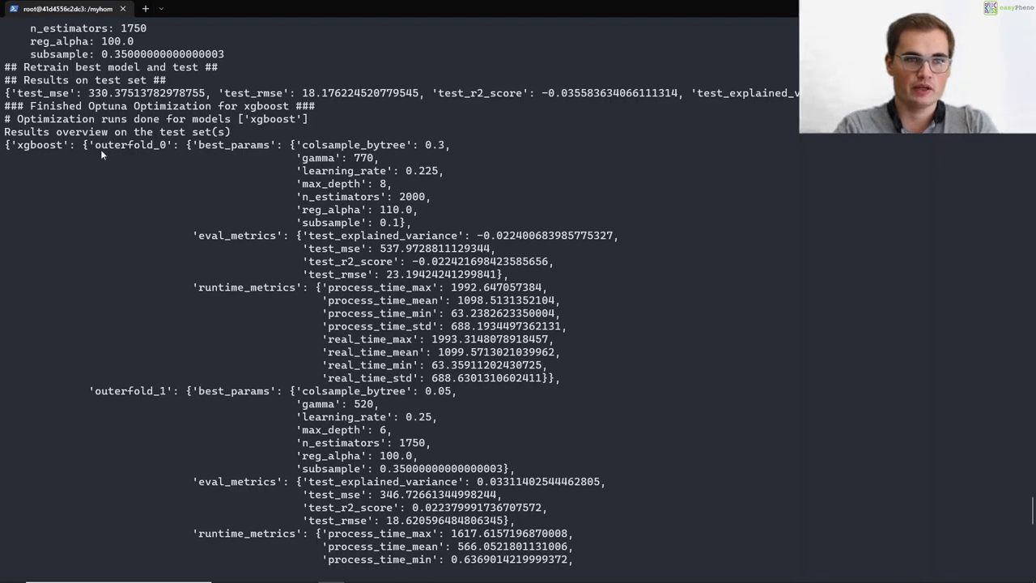
mouse_move(215, 421)
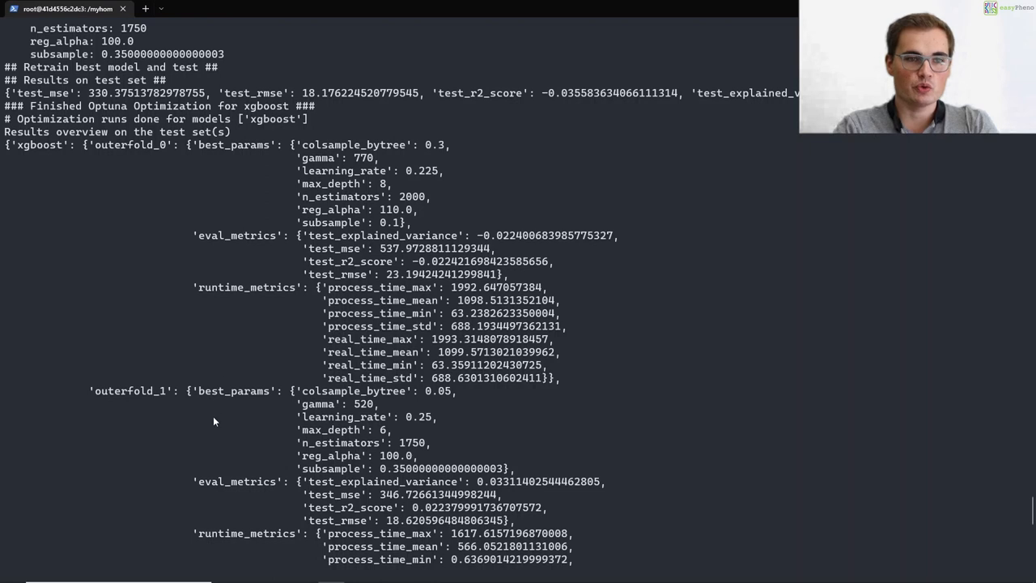
scroll(down, 3)
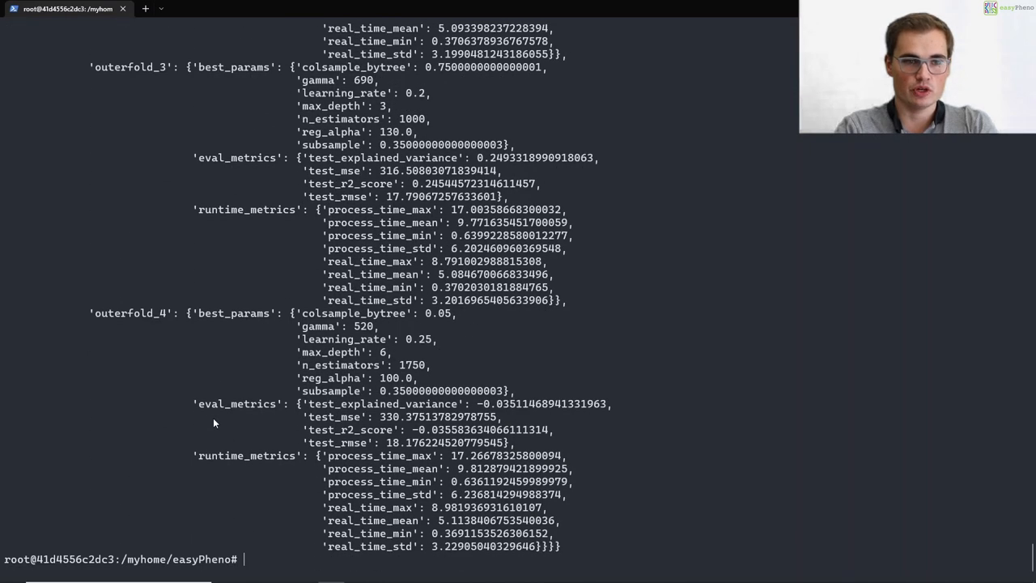
mouse_move(273, 552)
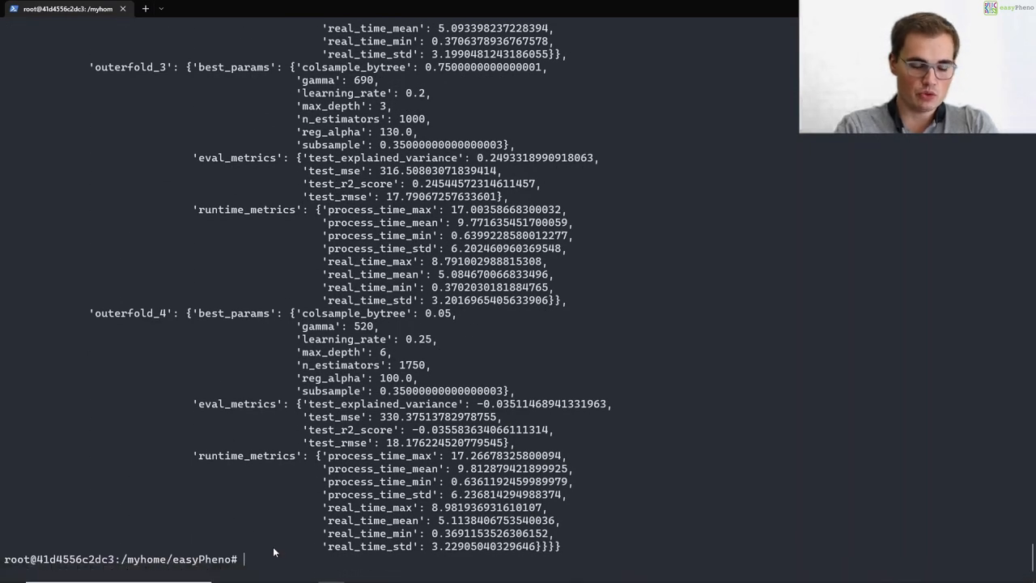
- Go up to /myhome and enter the results and x_matrix folders
text(cd)
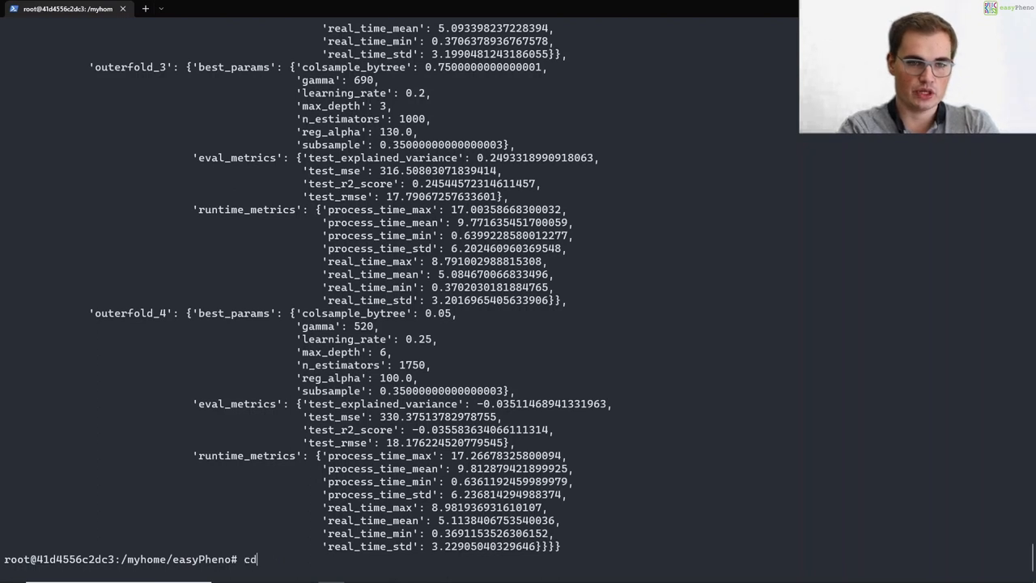
key(Return)
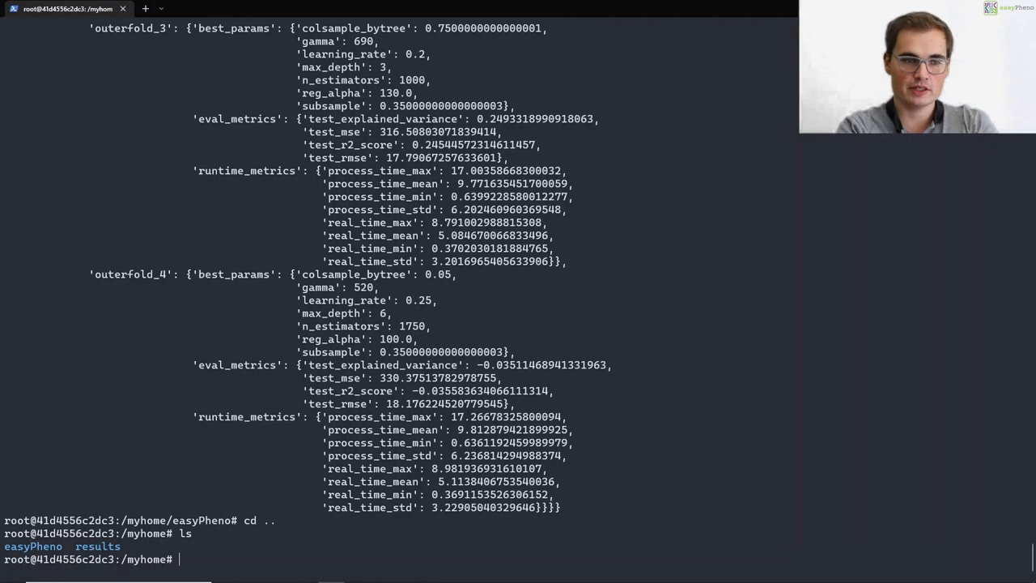
text(cd results)
text(ls)
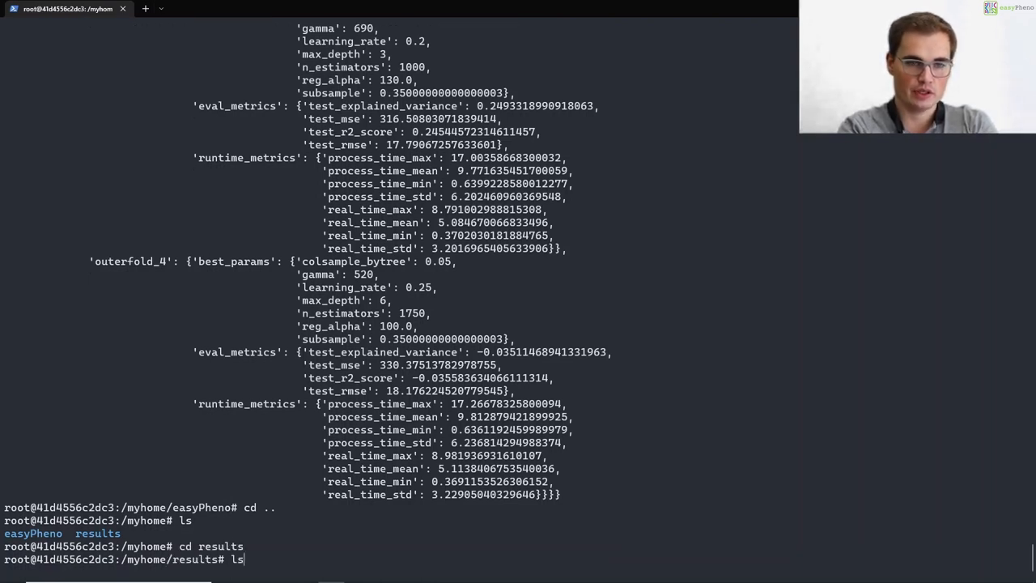
key(Return)
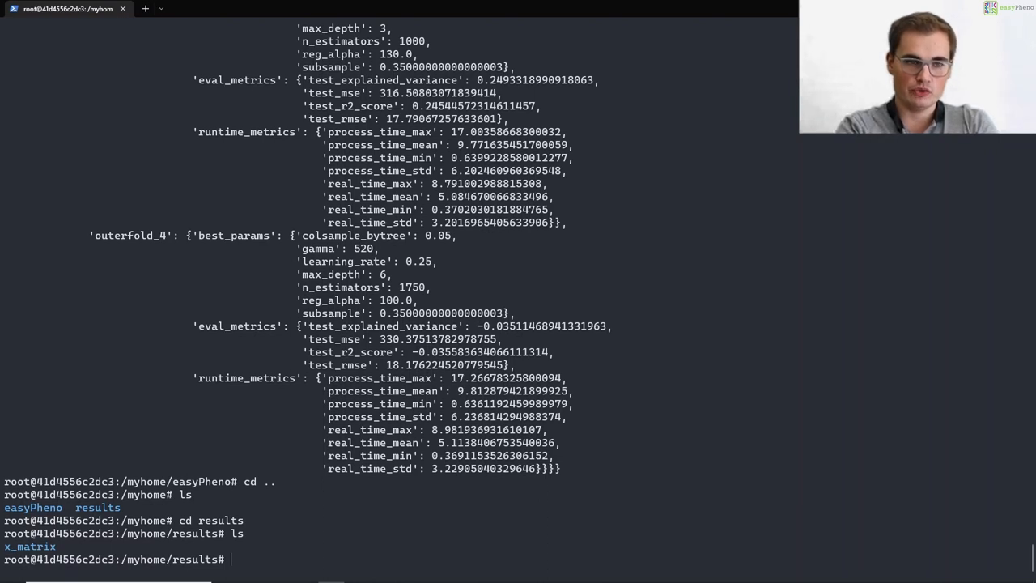
text(cd x_matrix/)
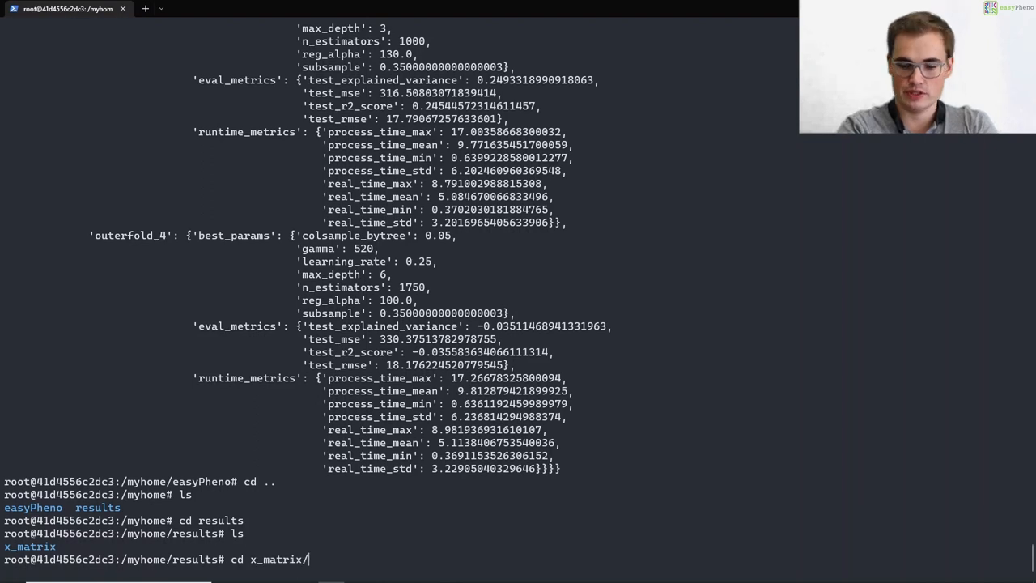
key(Return)
text(ls)
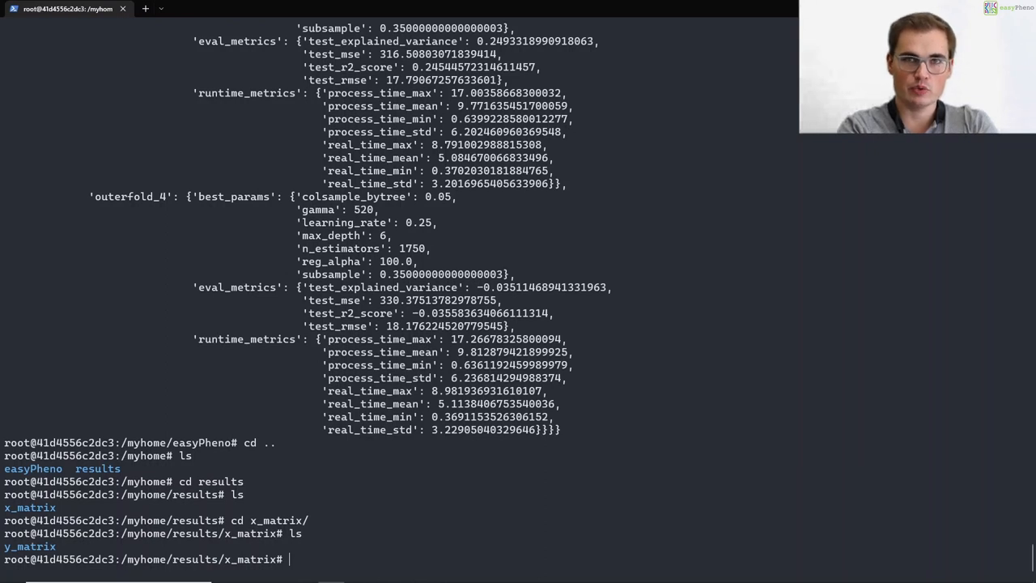
- Enter y_matrix/continuous_values and copy the nested-cv_5-5_MAF0_xgboost run folder name
text(c)
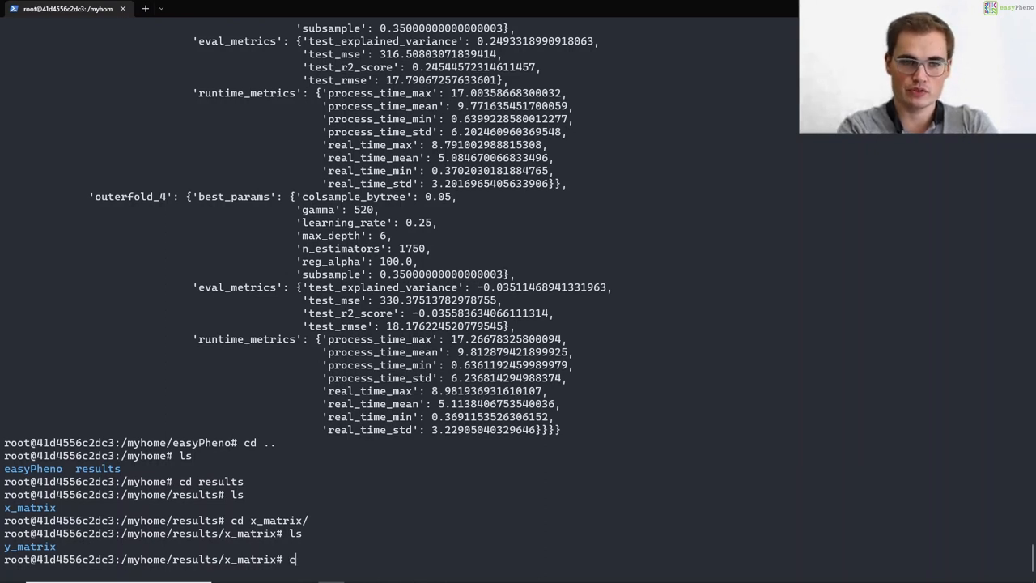
text(cd y_matrix/)
text(ls)
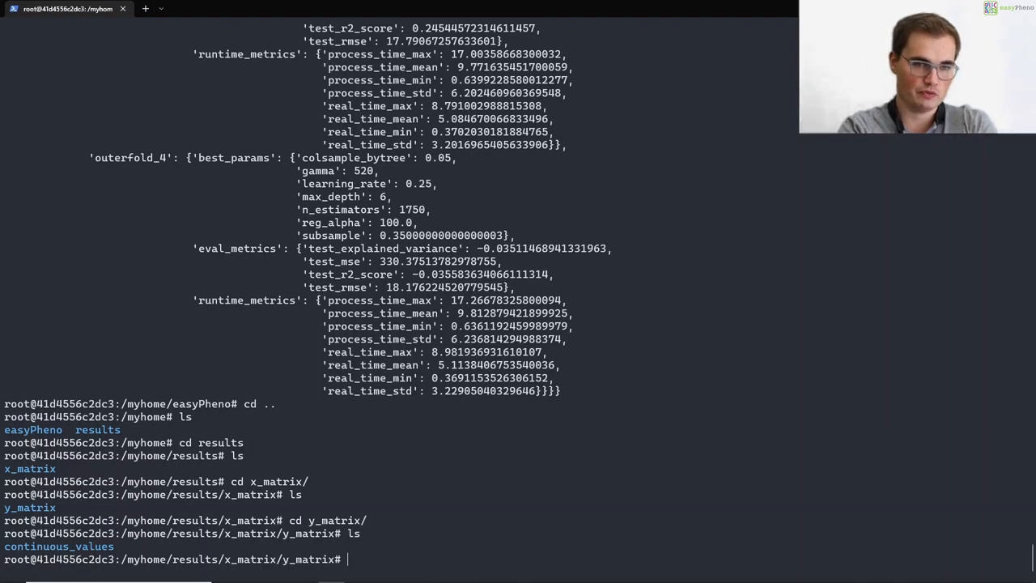
text(c)
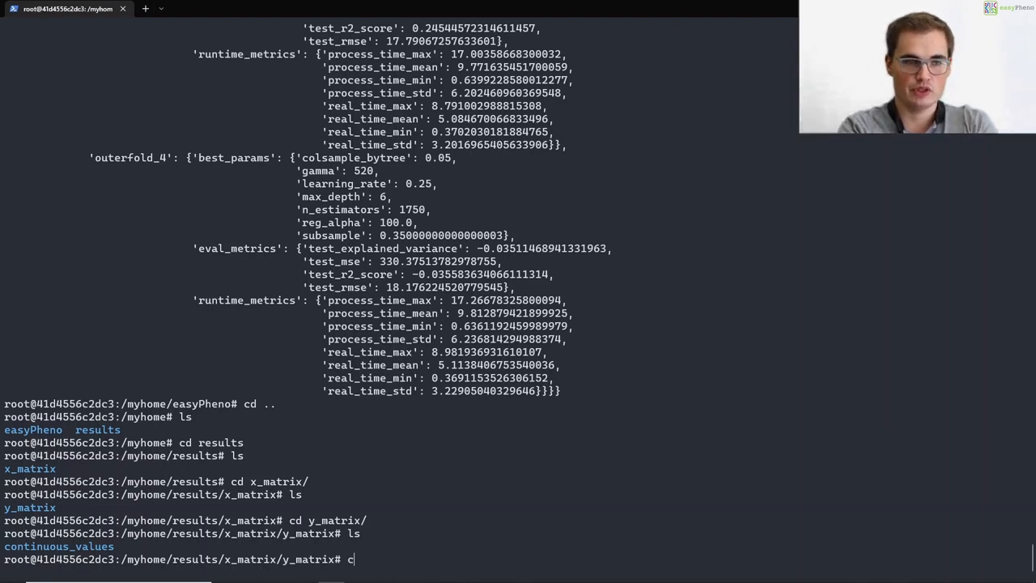
key(Return)
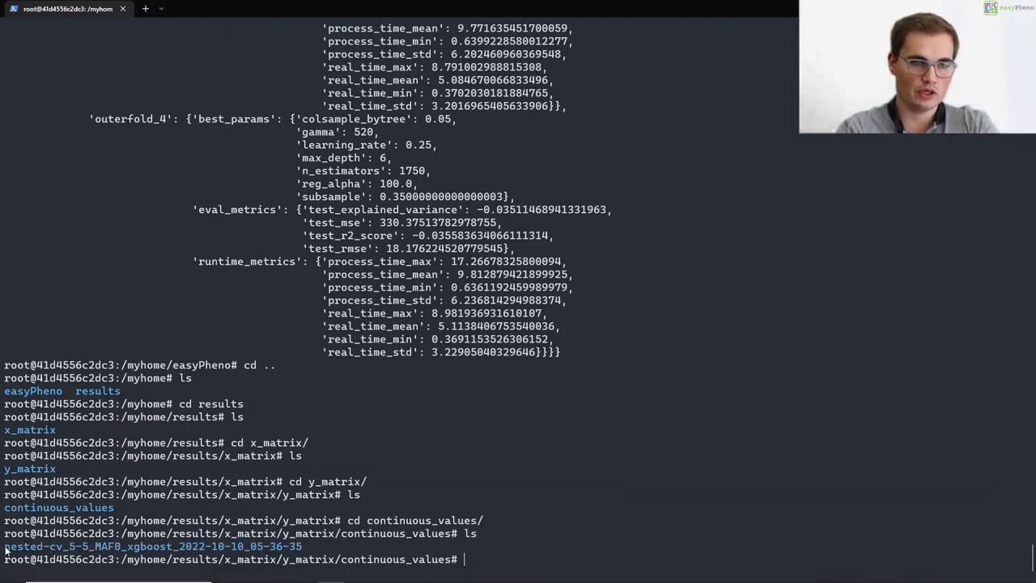
double_click(25, 545)
text(cd nested-cv_5-5_MAF0_xgboost_2022-10-10_05-36-35/)
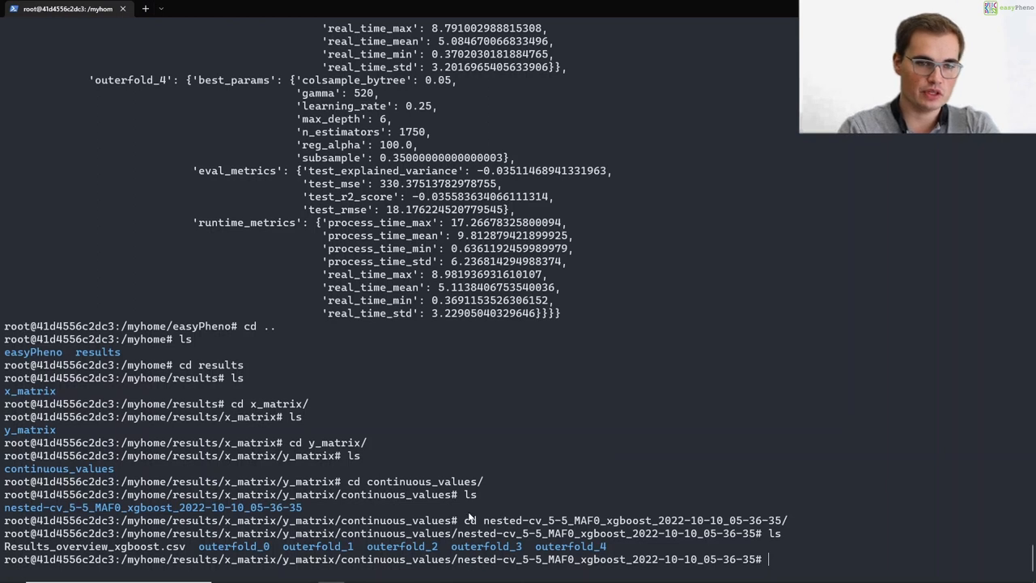
mouse_move(284, 550)
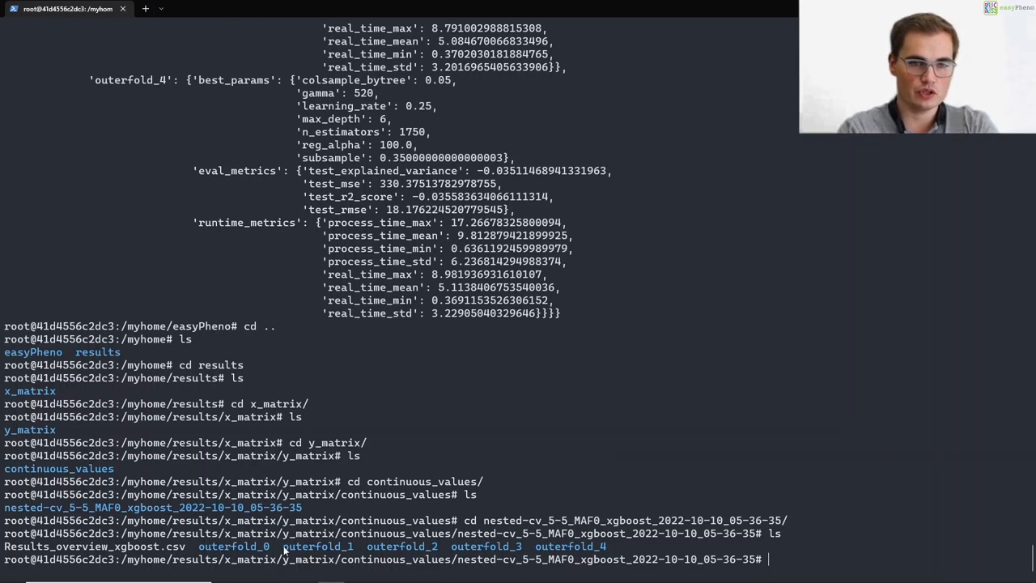
mouse_move(606, 553)
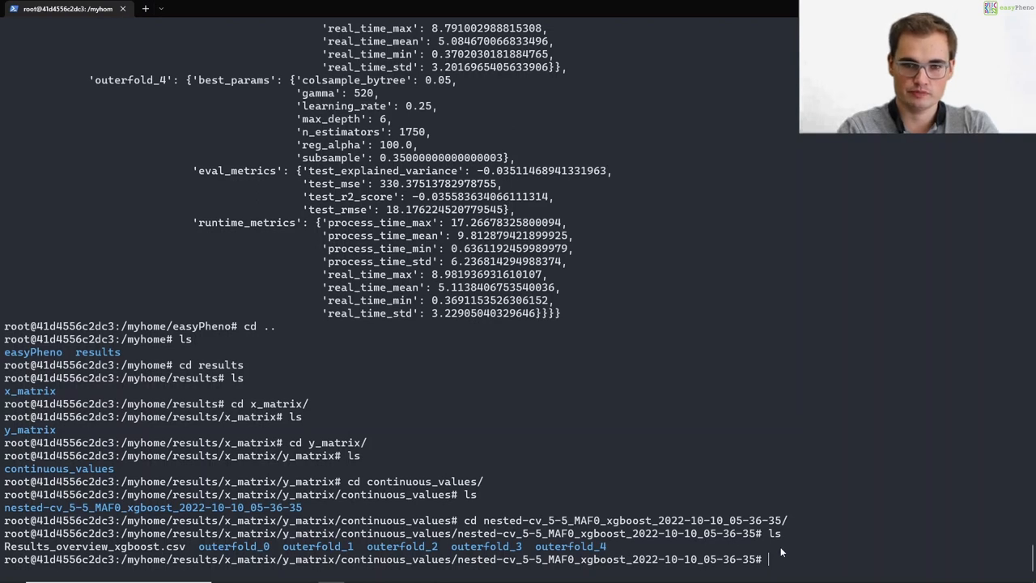
- Return up to /myhome and enter the easyPheno repository folder
text(cd)
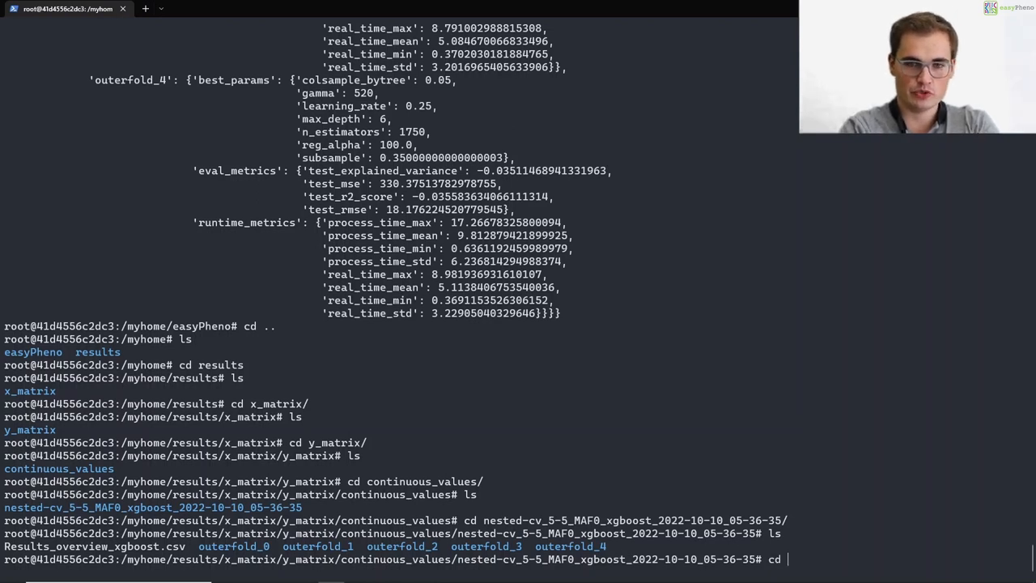
key(Return)
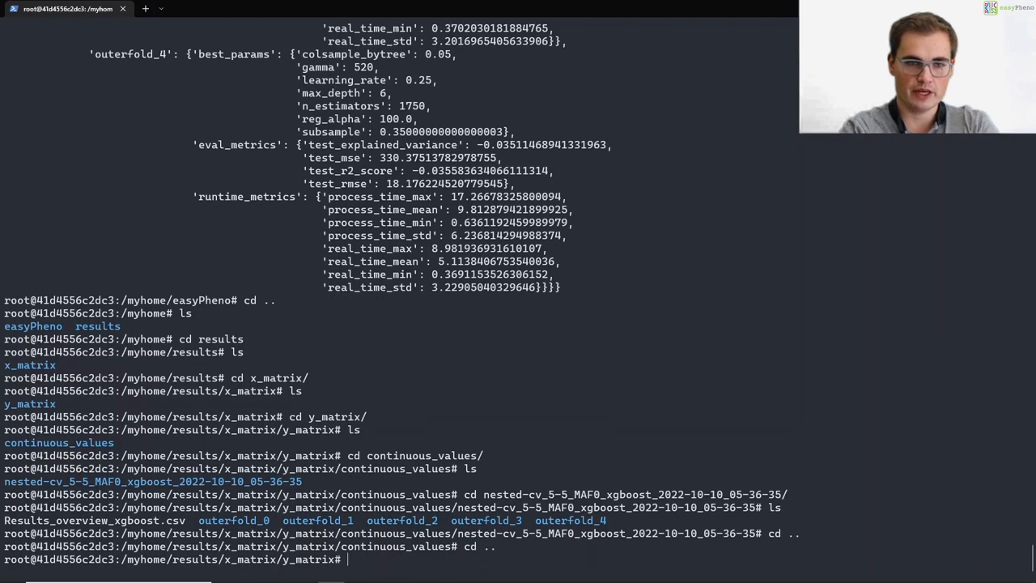
text(c2dc3:/myhome/results# c)
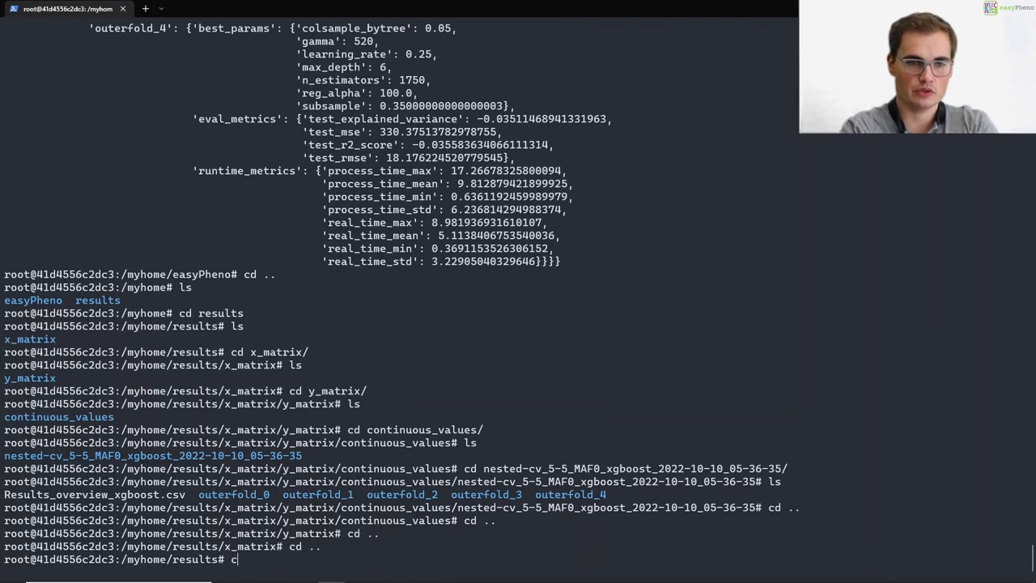
text(d easyPheno/)
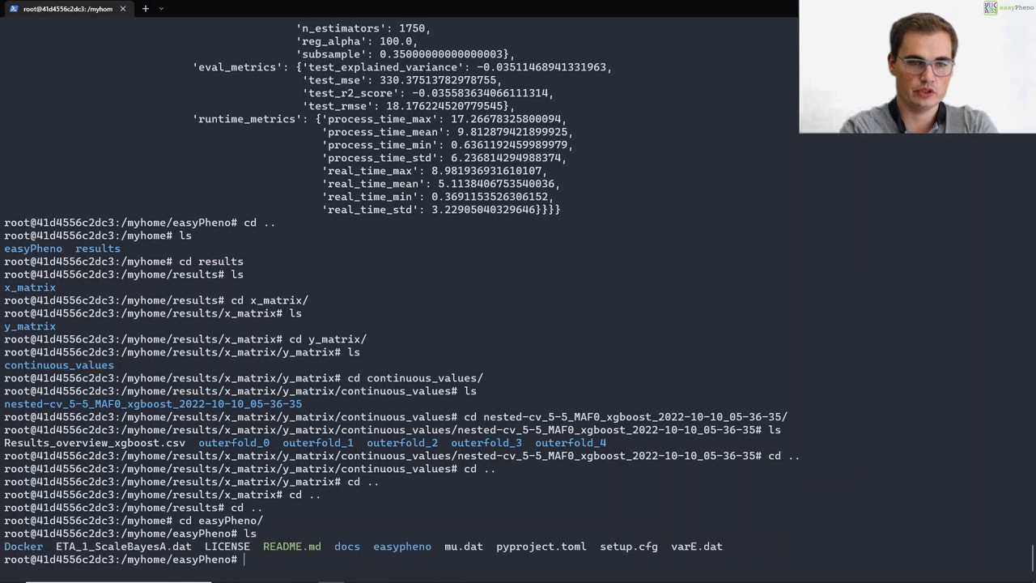
- Enter the command python3 -m easypheno.run --help
text(python3 -m)
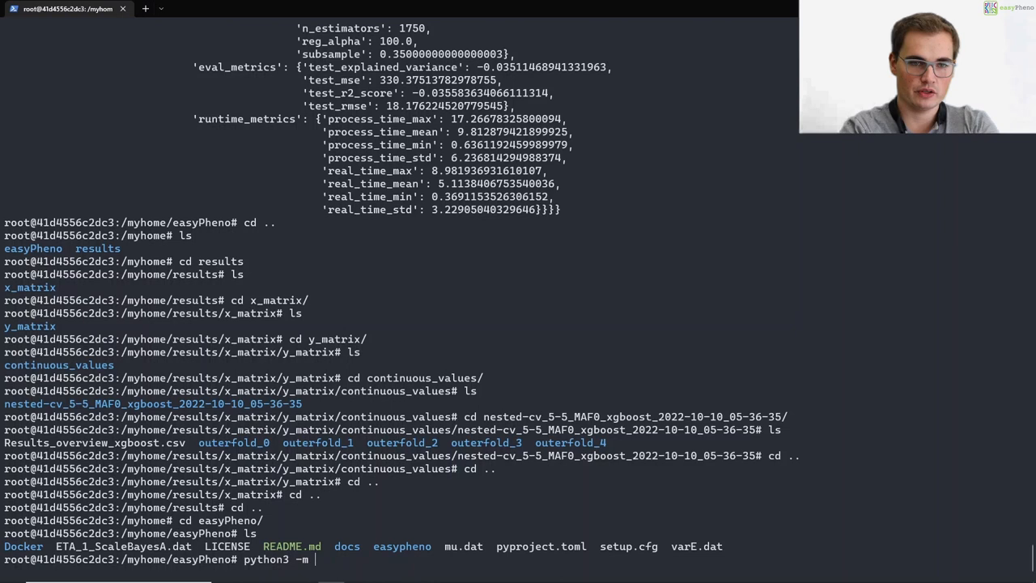
text(easypheno)
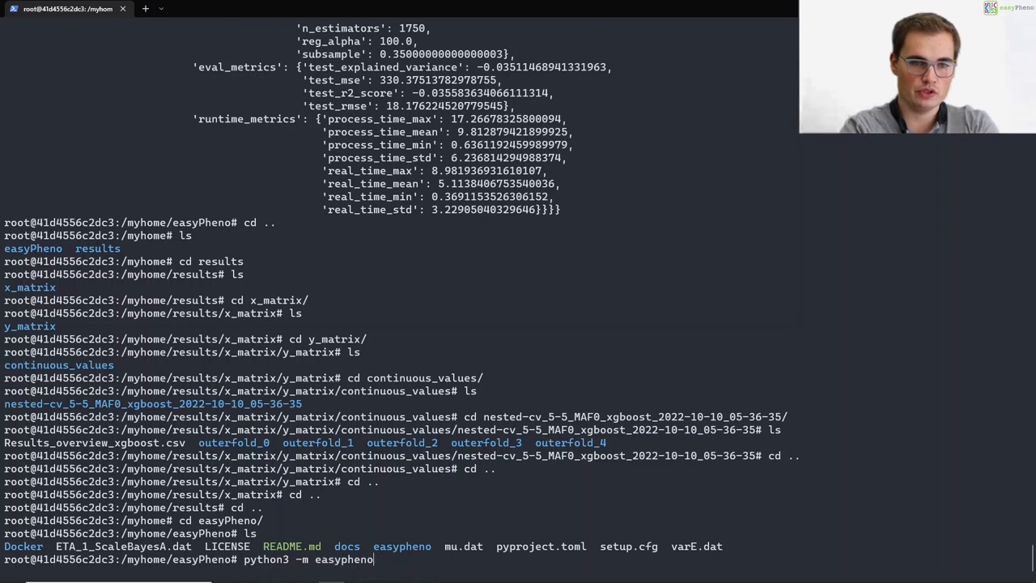
text(.run --help)
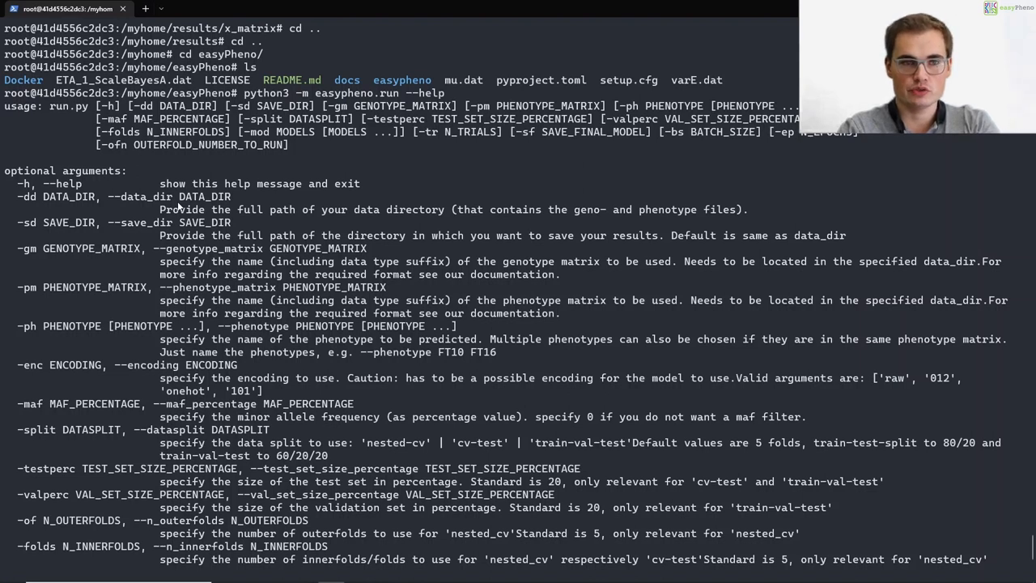
mouse_move(115, 201)
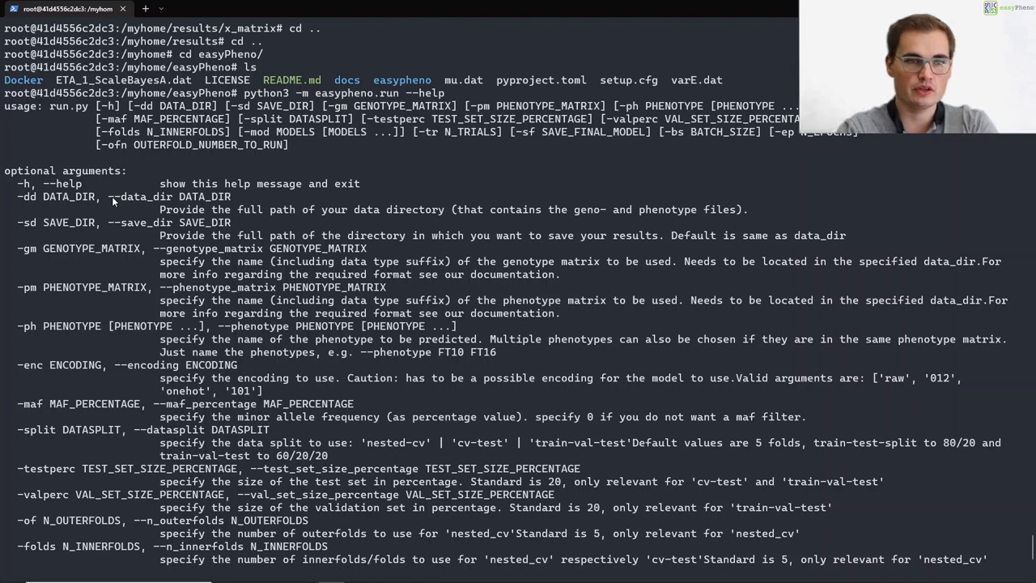
mouse_move(521, 227)
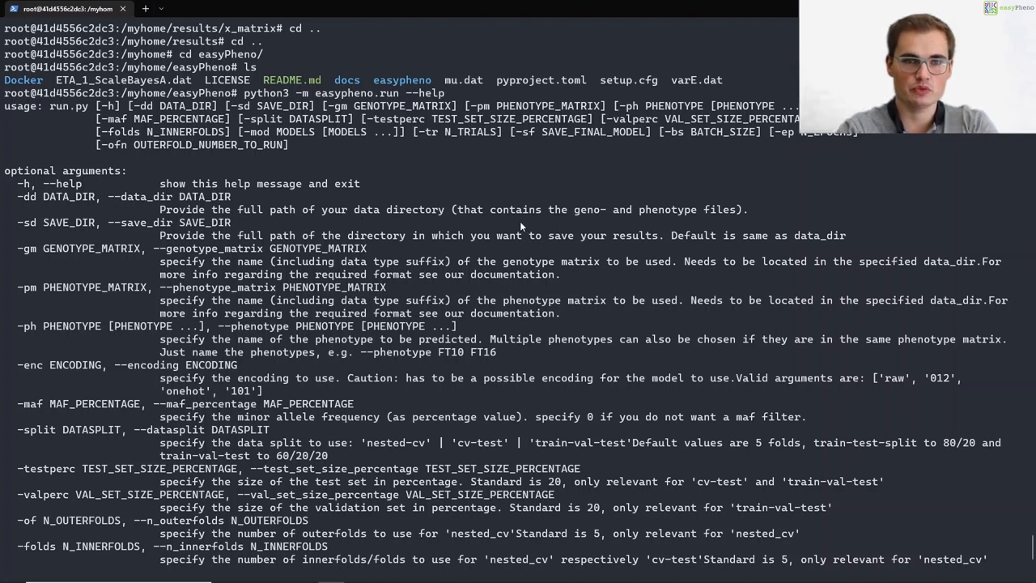
mouse_move(680, 219)
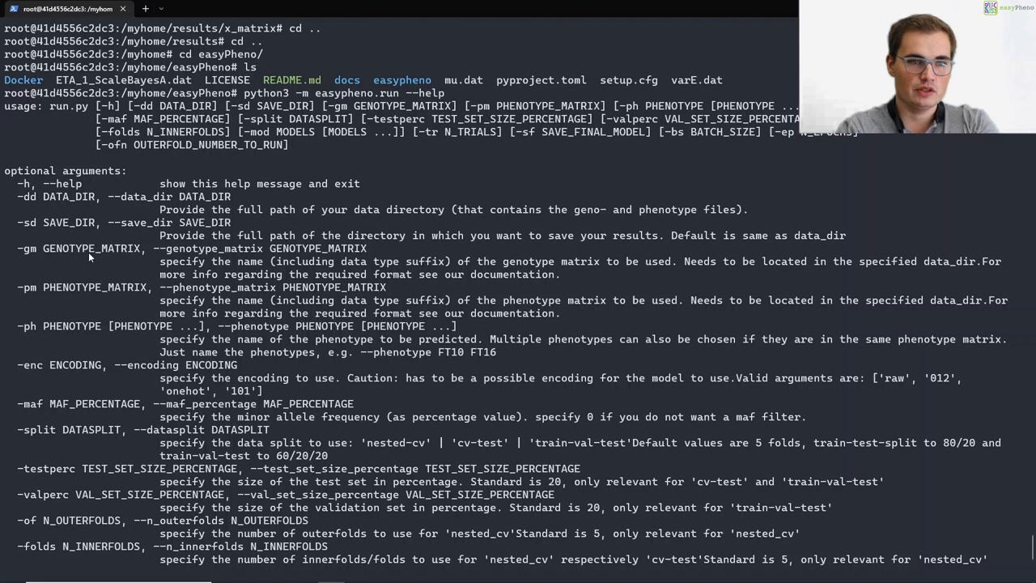
mouse_move(77, 291)
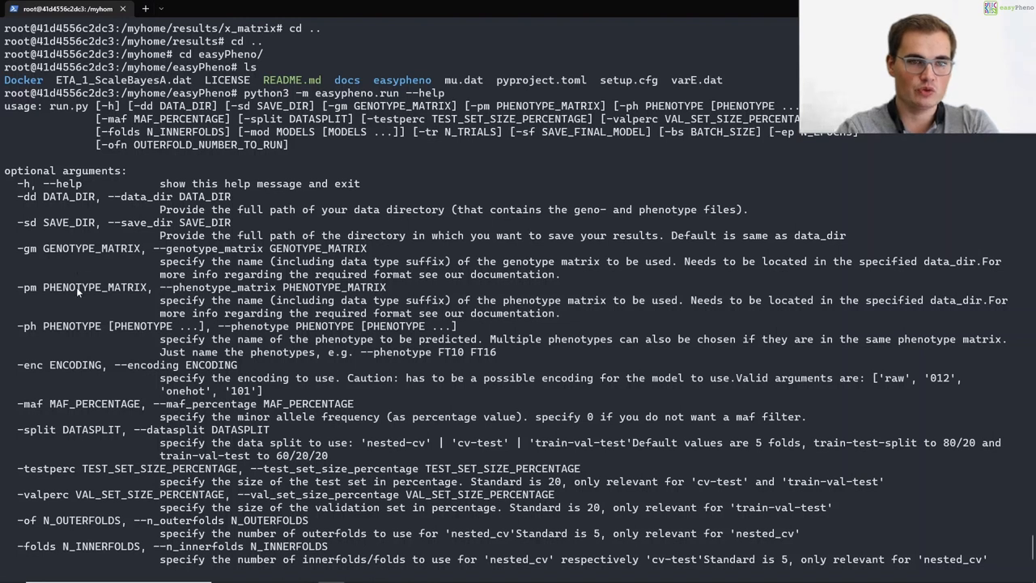
mouse_move(45, 346)
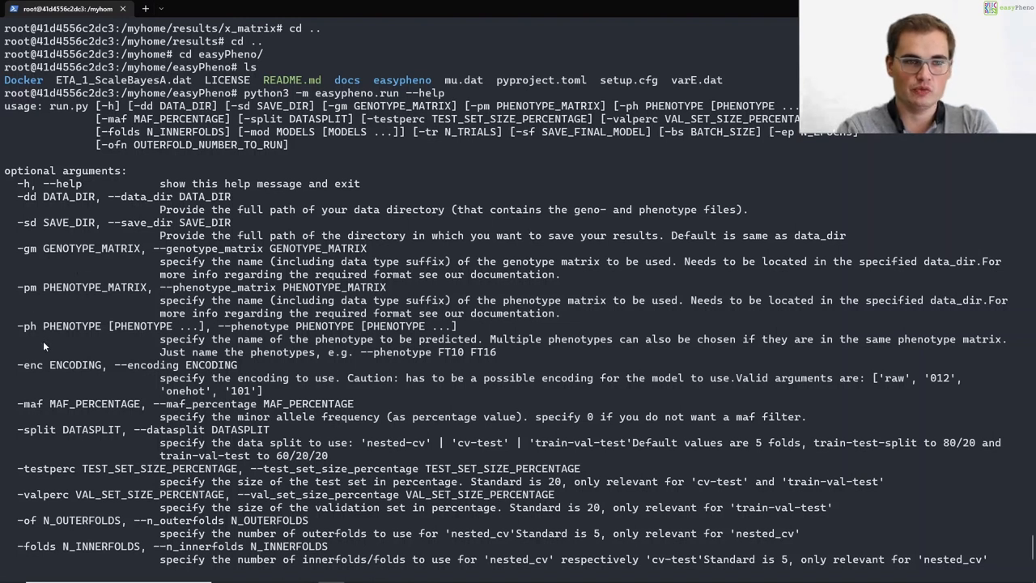
mouse_move(87, 388)
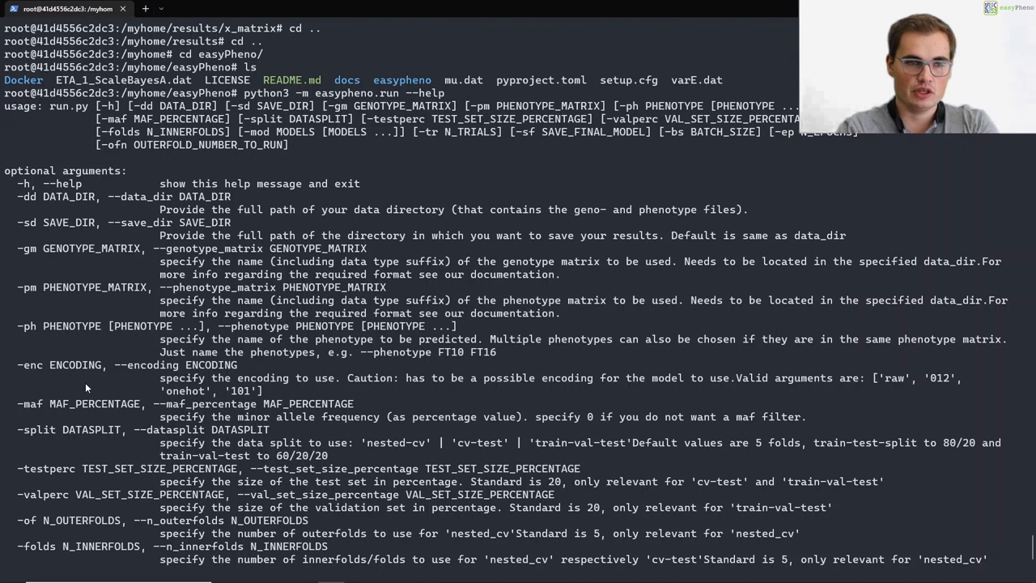
mouse_move(67, 434)
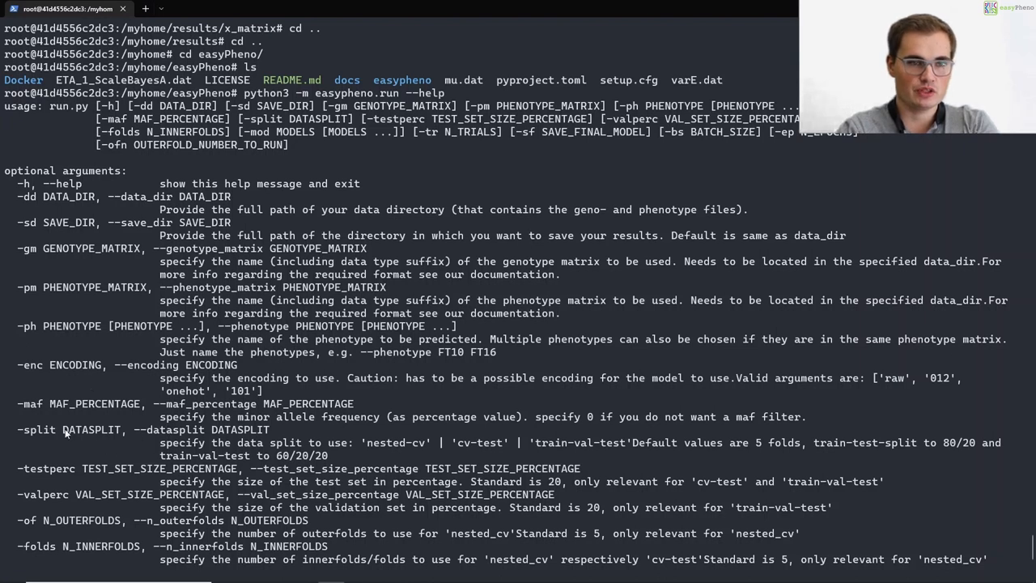
- Scroll through the easyPheno run help down to the outer-fold option
scroll(down, 3)
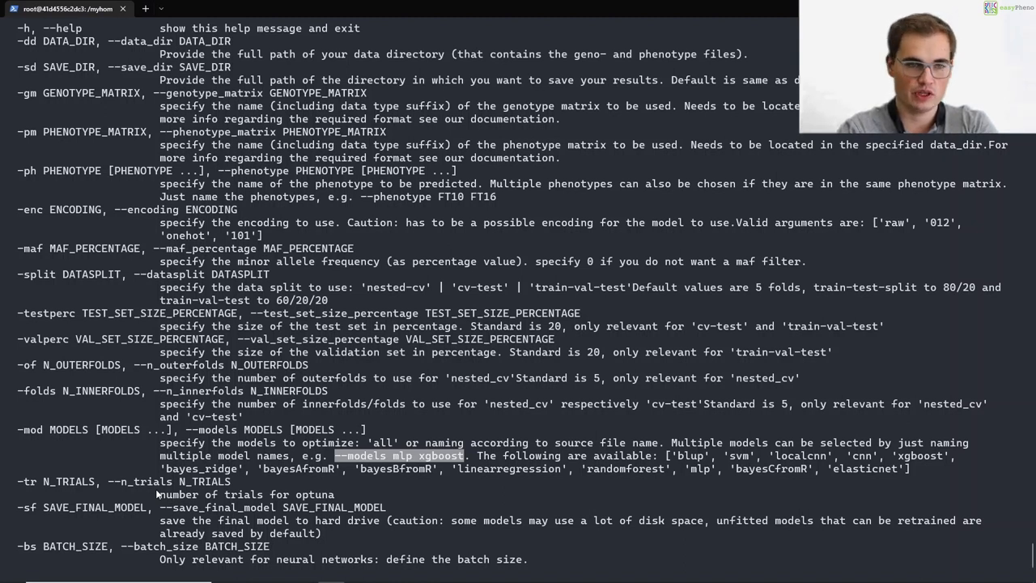
scroll(down, 3)
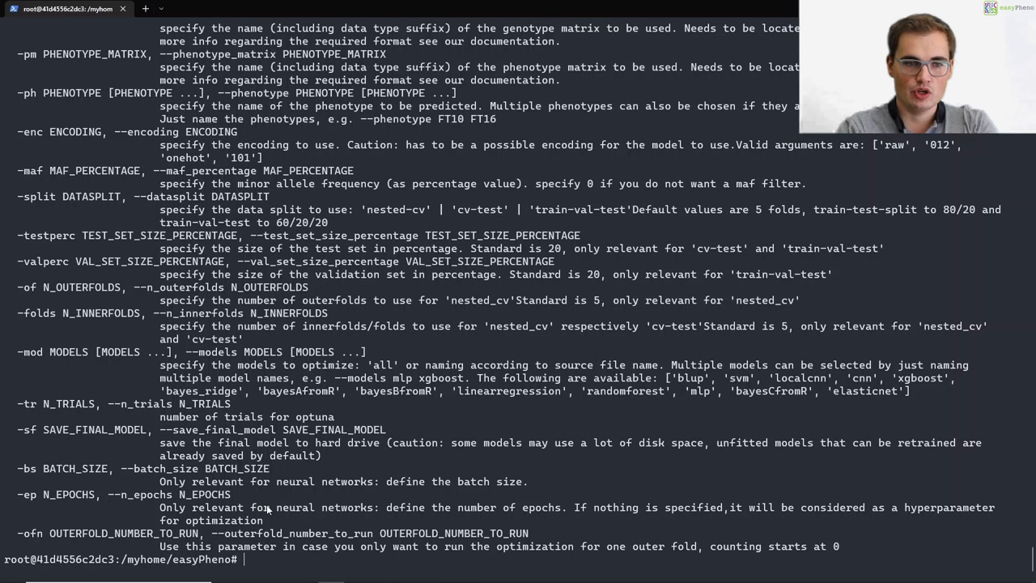
mouse_move(268, 565)
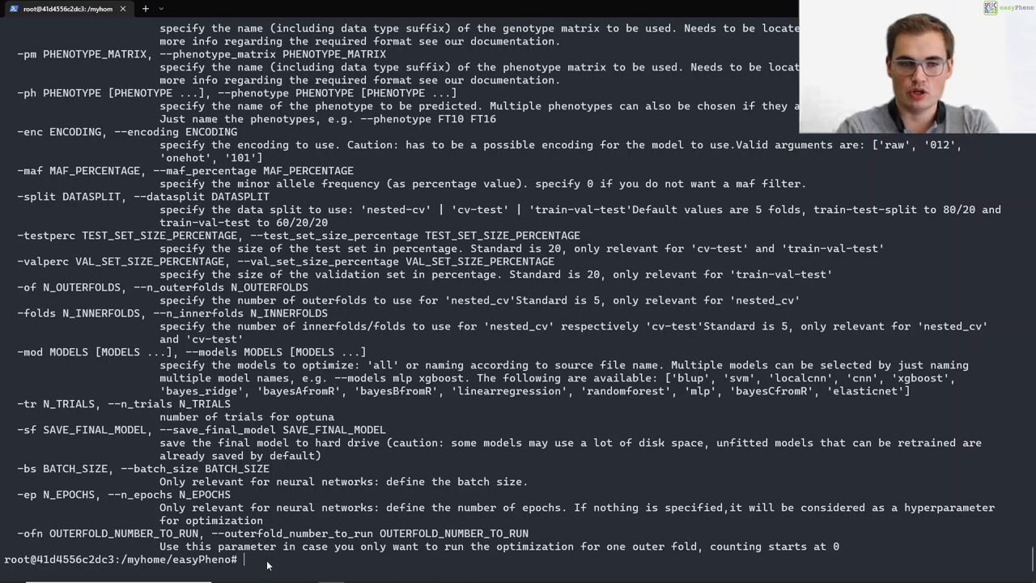